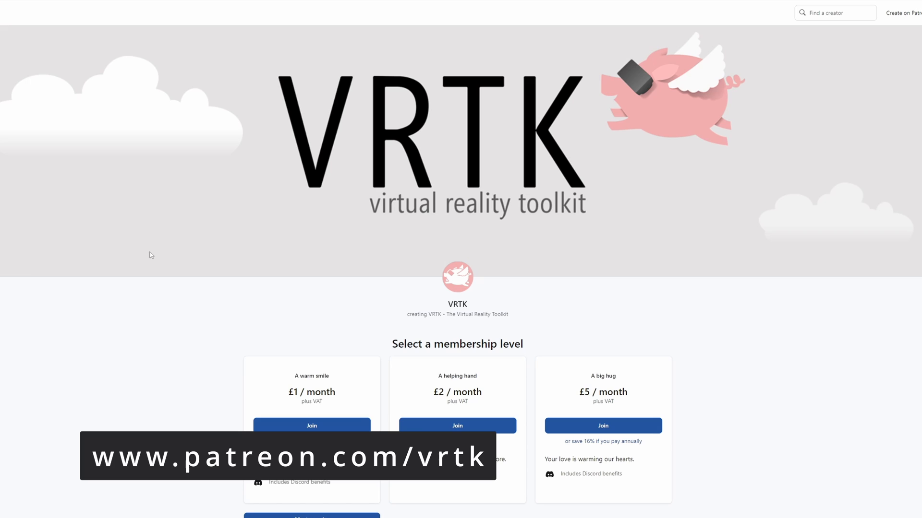
Add a new scoped registry entry in the Package Manager project settings
scroll("down", 3)
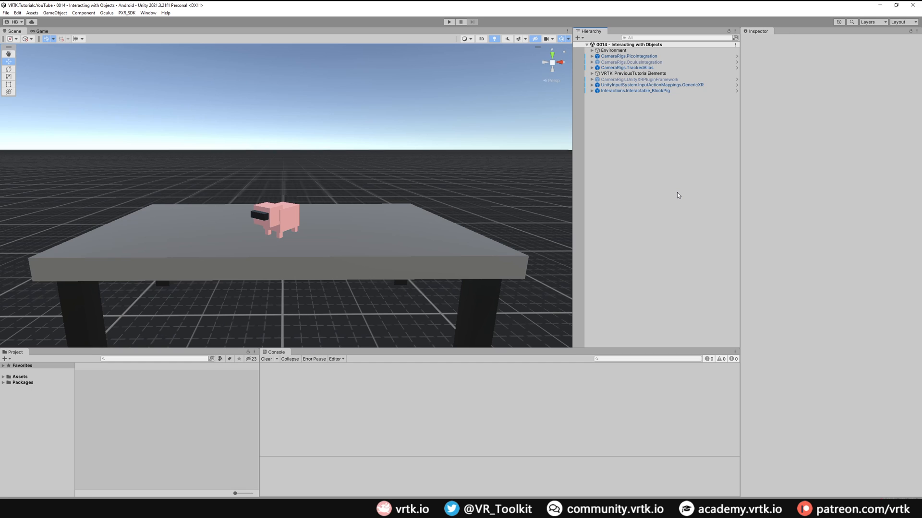
left_click(18, 13)
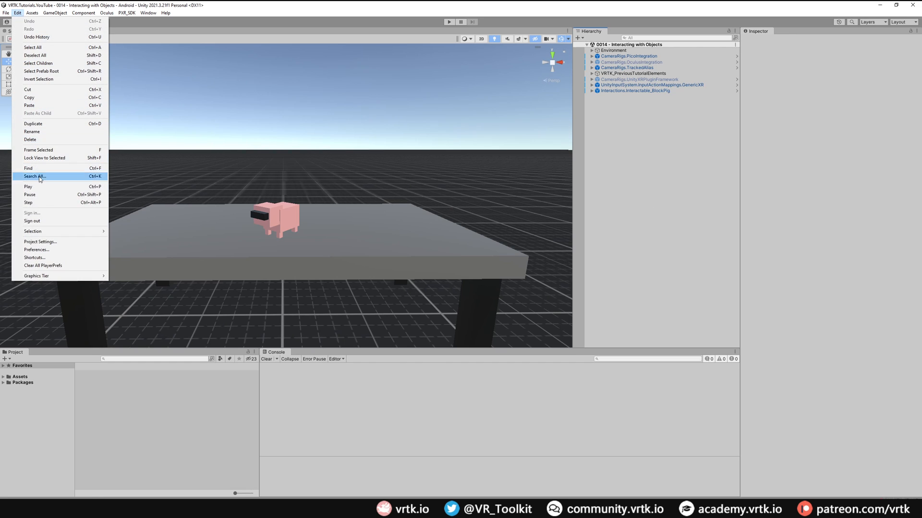
left_click(39, 242)
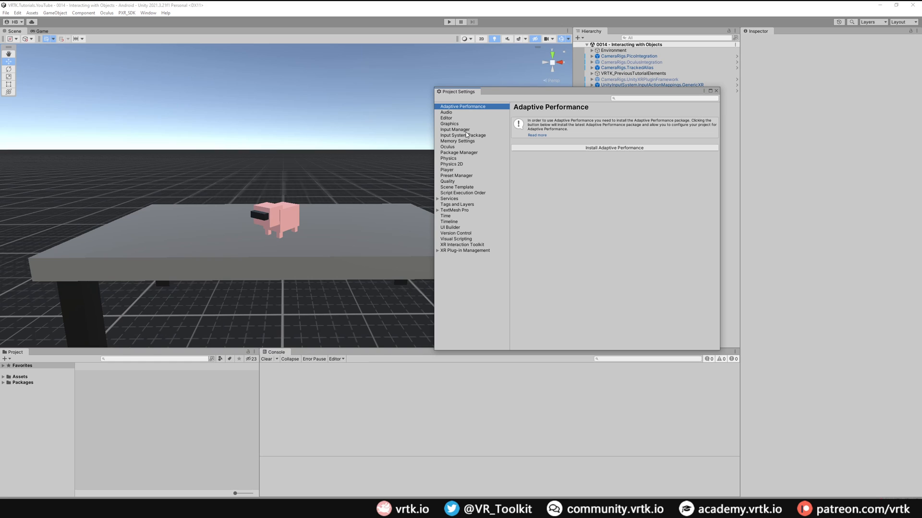
left_click(459, 153)
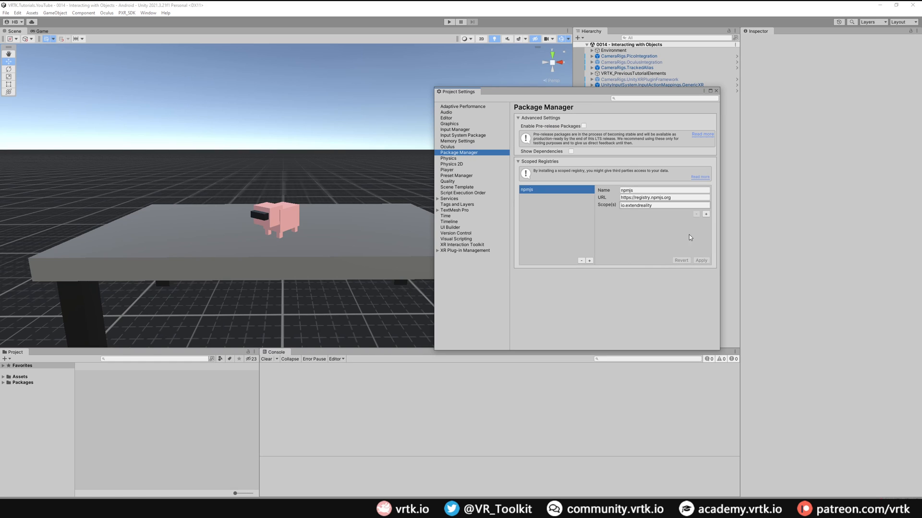
mouse_move(608, 217)
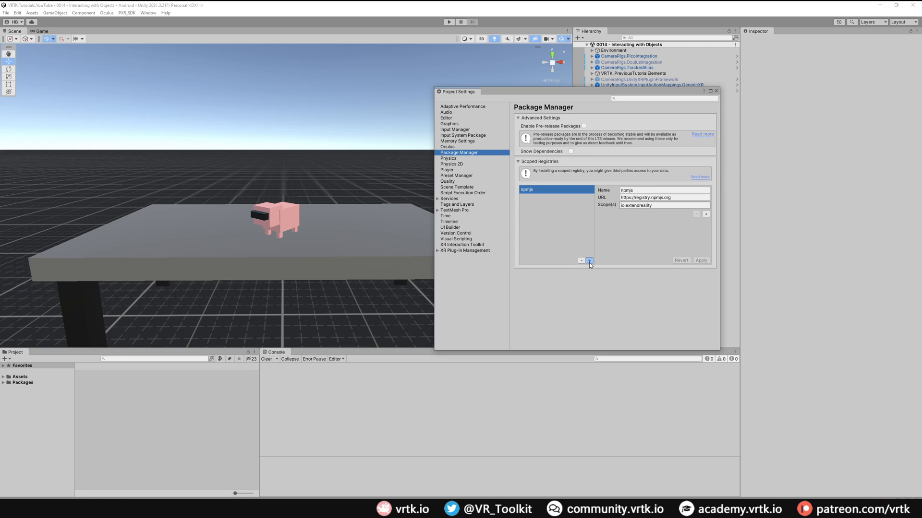
left_click(588, 261)
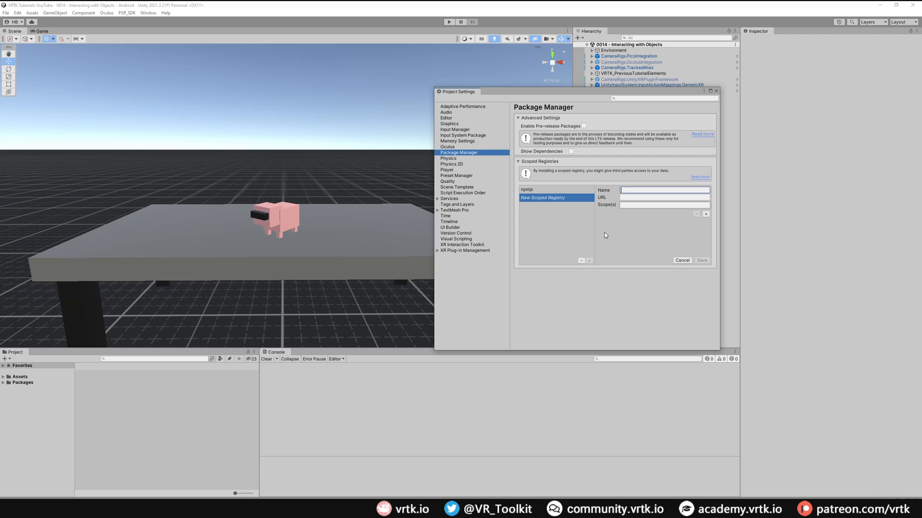
type("VIVE")
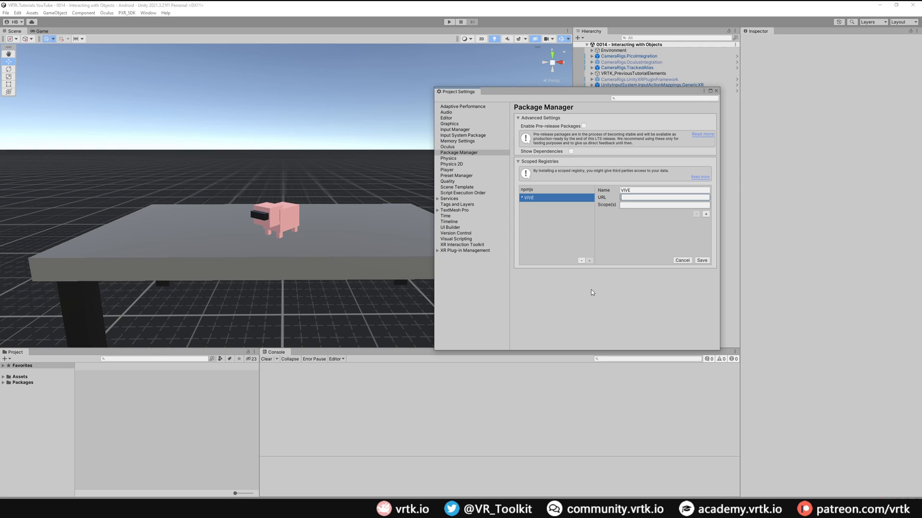
mouse_move(601, 271)
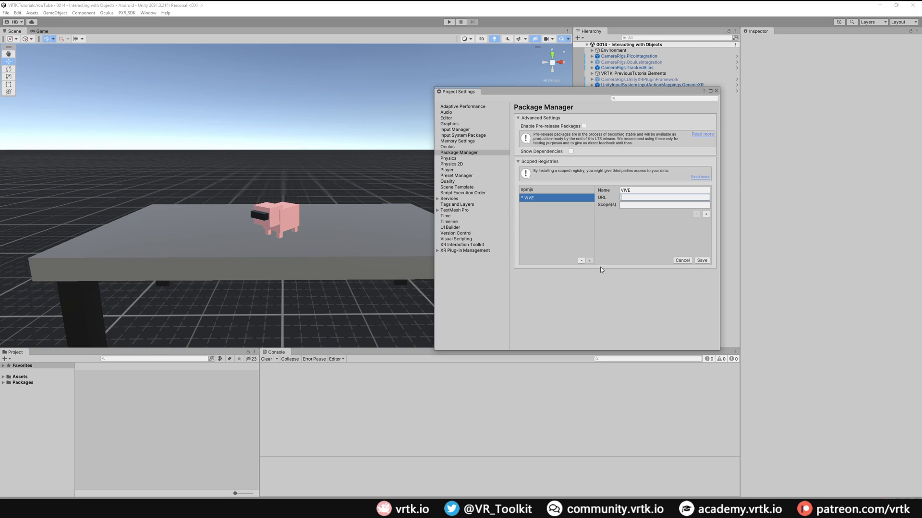
type("https://npm-registry.vive.com")
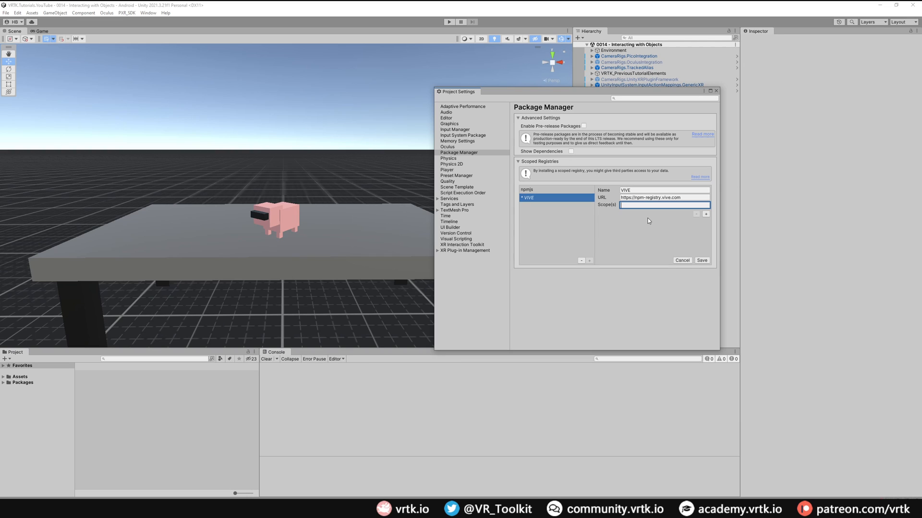
type("com.htc.upm")
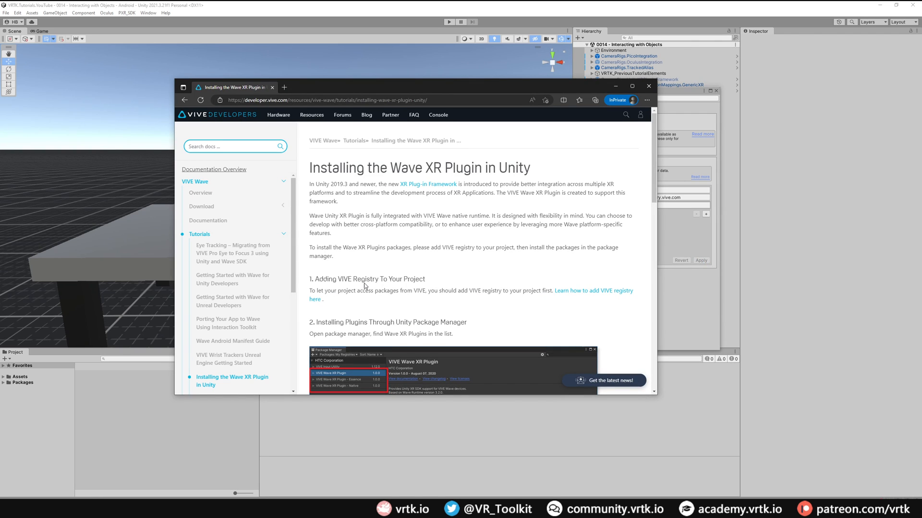
mouse_move(395, 209)
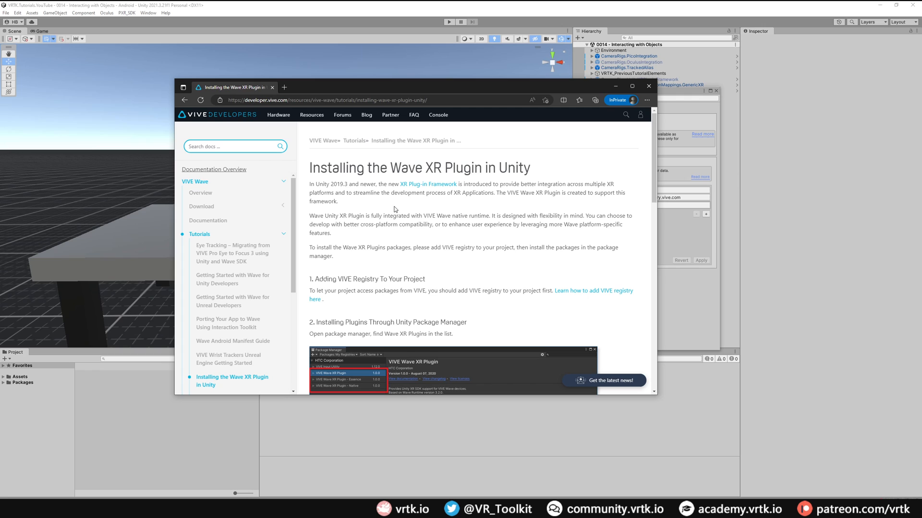
scroll("down", 3)
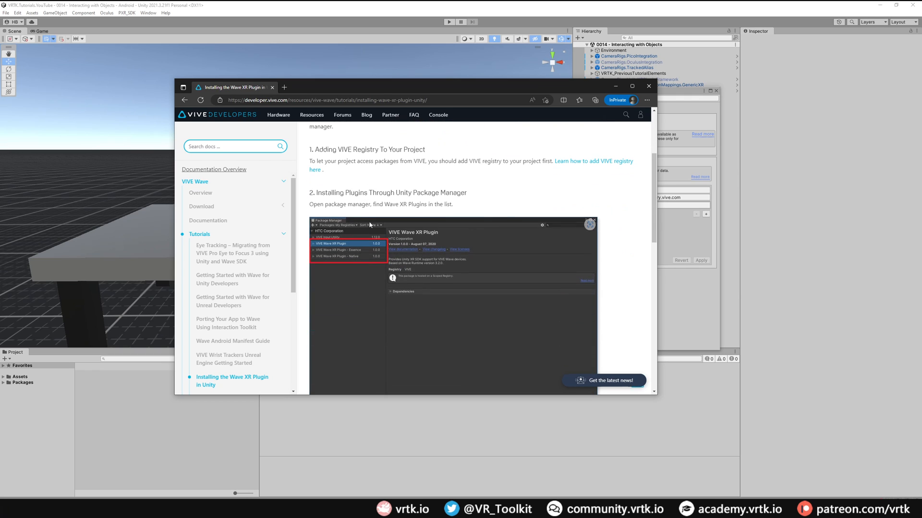
scroll("up", 3)
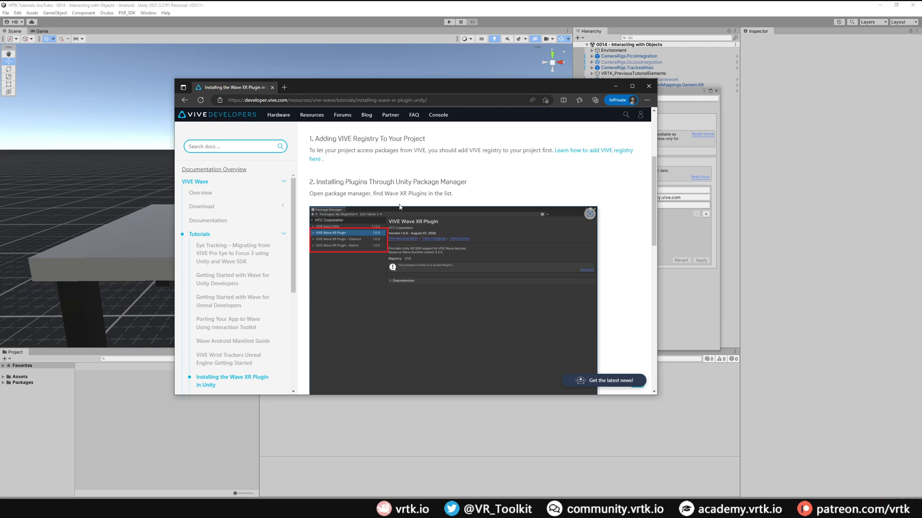
scroll("up", 3)
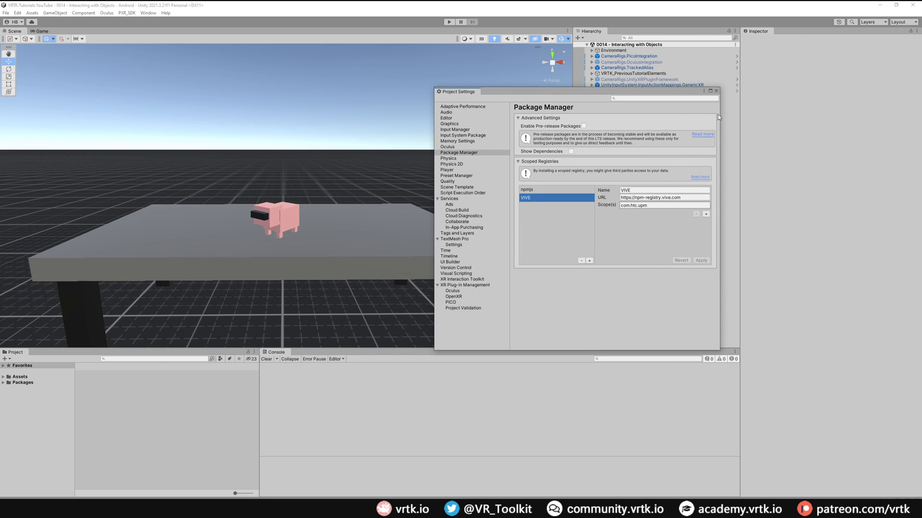
Filter the Package Manager to My Registries to confirm the HTC Corporation VIVE packages, then close it
left_click(715, 92)
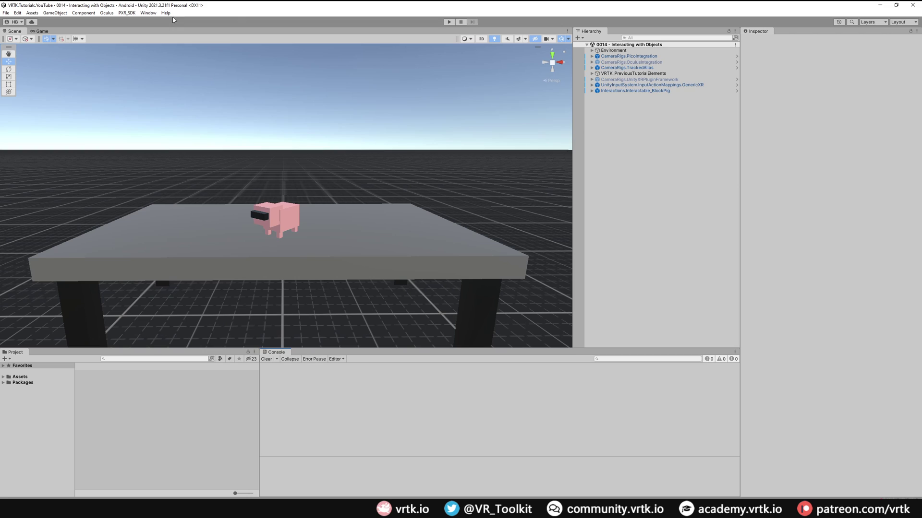
mouse_move(147, 13)
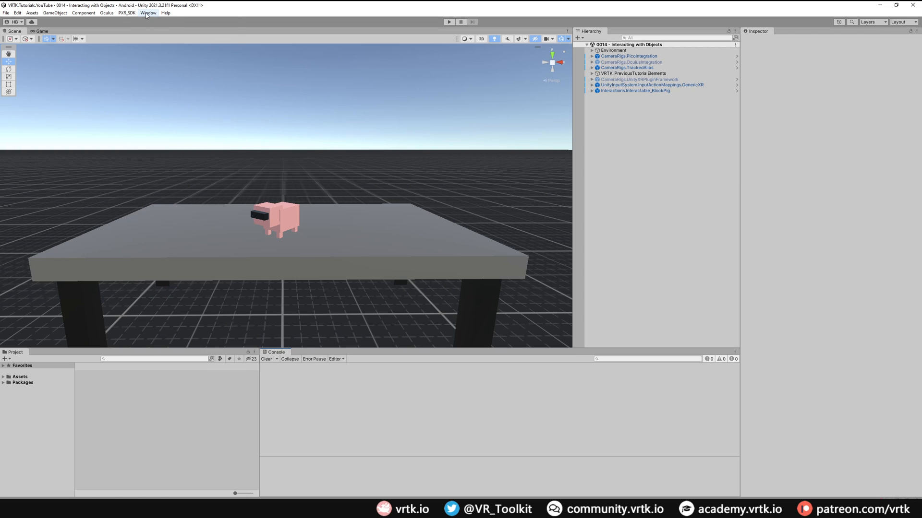
left_click(148, 13)
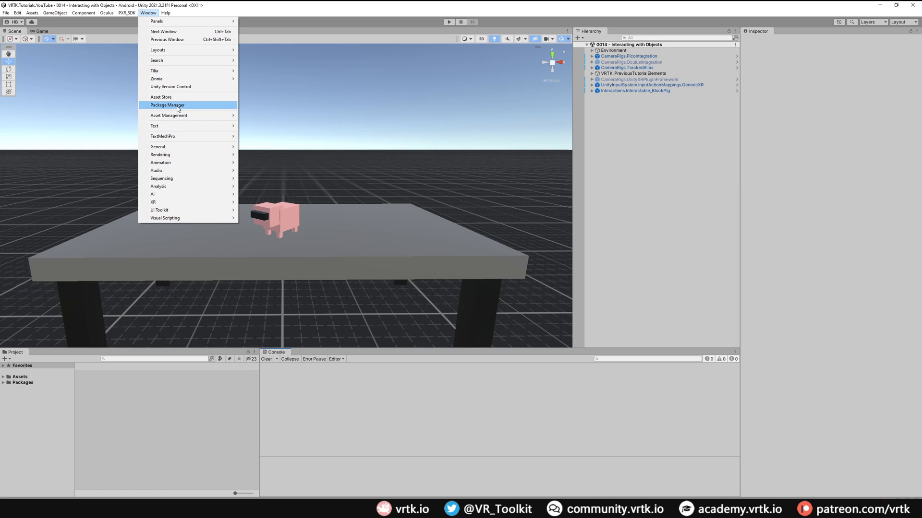
left_click(167, 106)
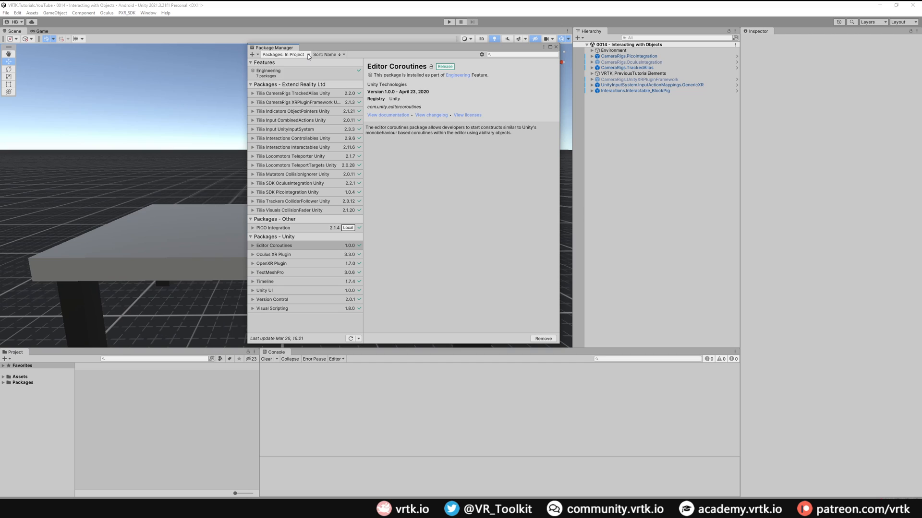
left_click(286, 54)
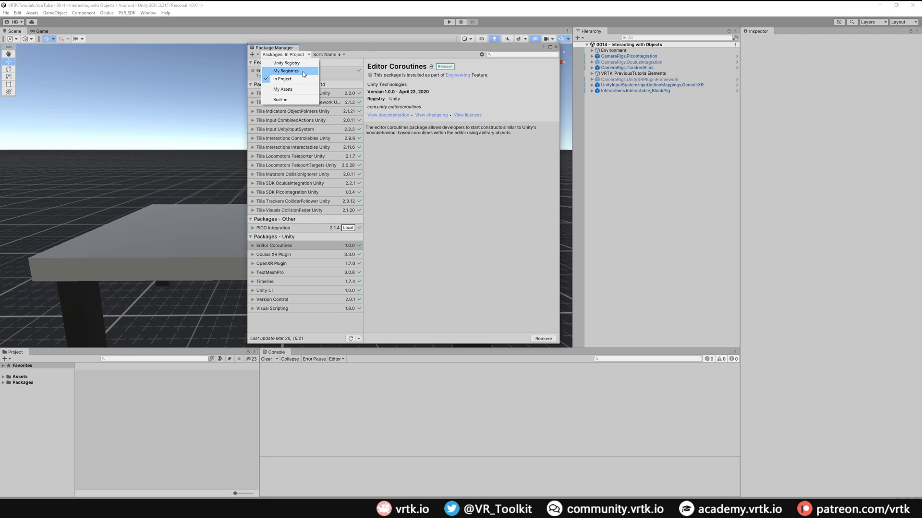
left_click(287, 70)
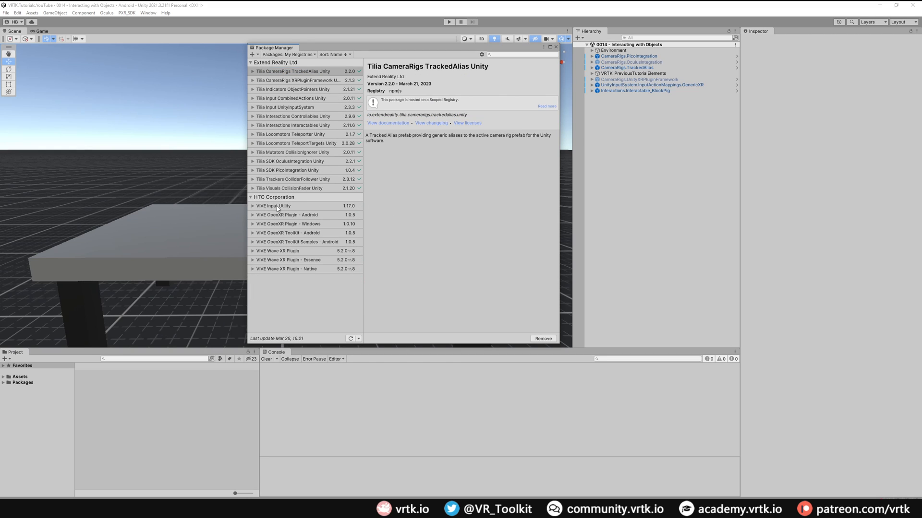
mouse_move(282, 286)
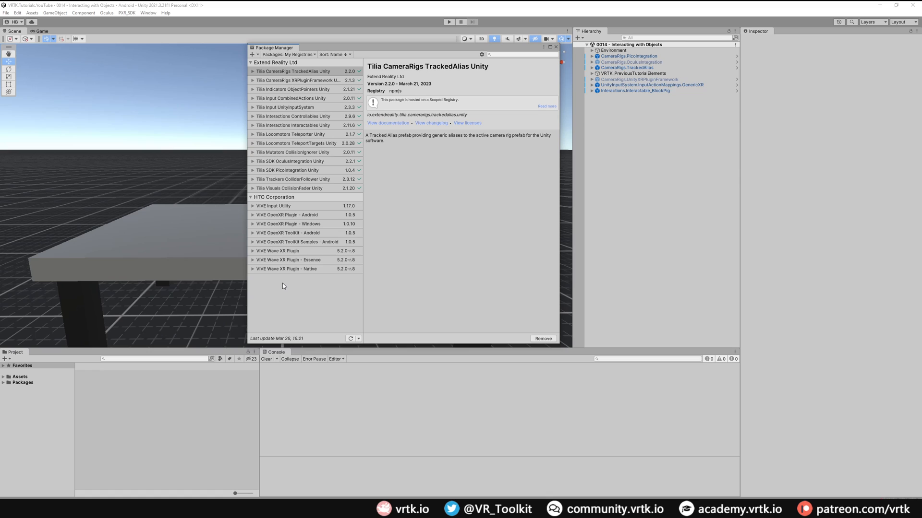
mouse_move(308, 272)
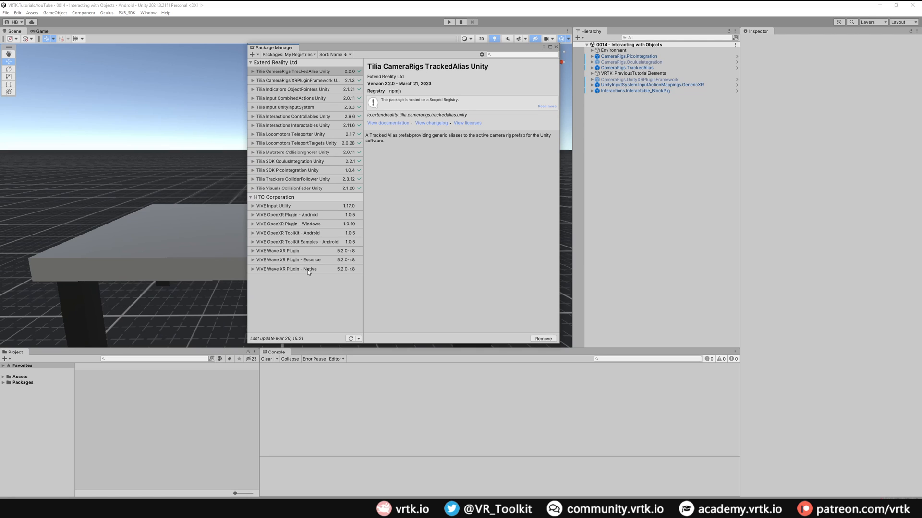
mouse_move(484, 208)
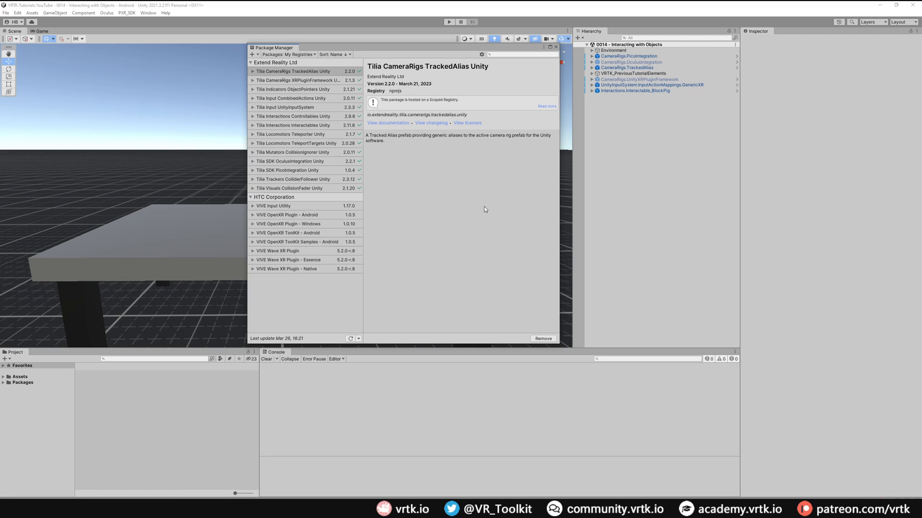
left_click(555, 47)
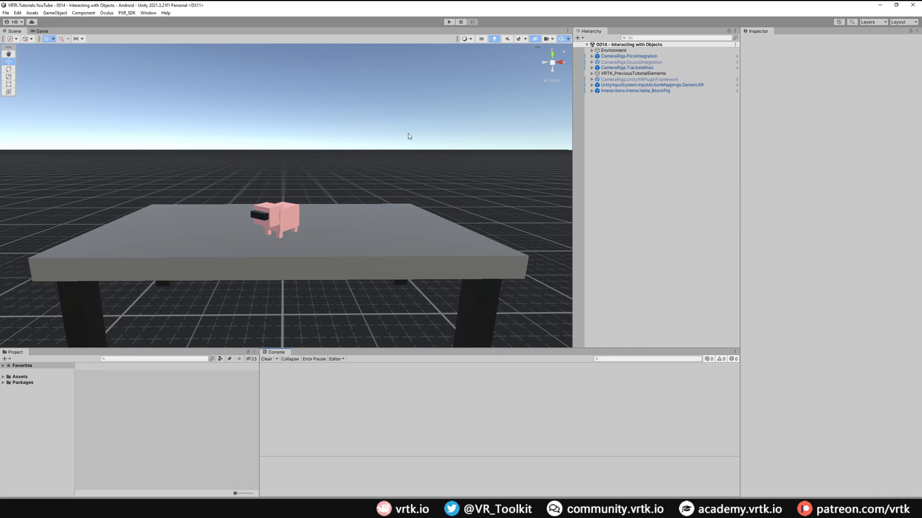
Add io.extendreality.tilia.sdk.wavexr.unity via the Tilia Package Importer and check Assets
left_click(148, 13)
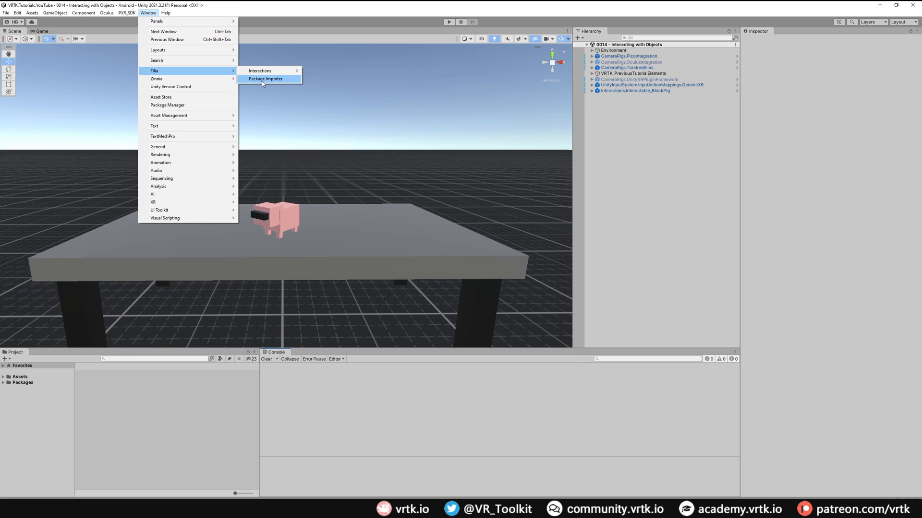
left_click(265, 79)
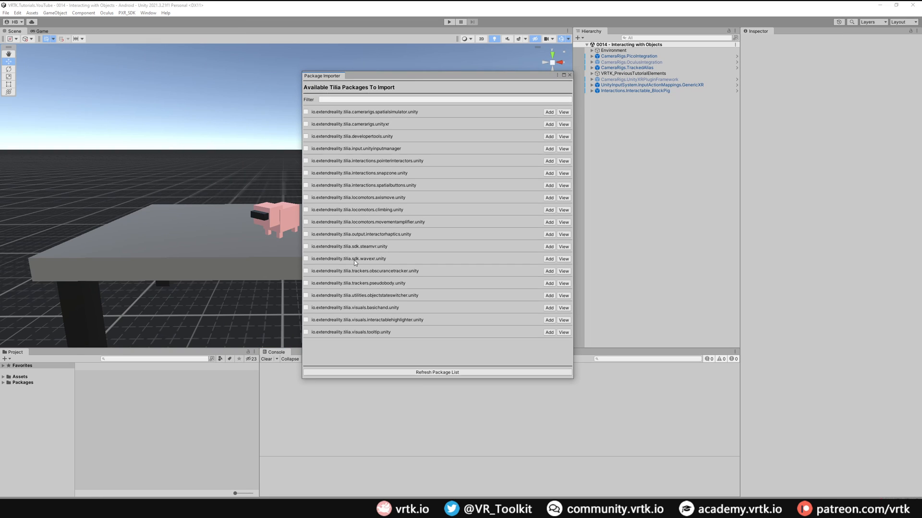
mouse_move(532, 259)
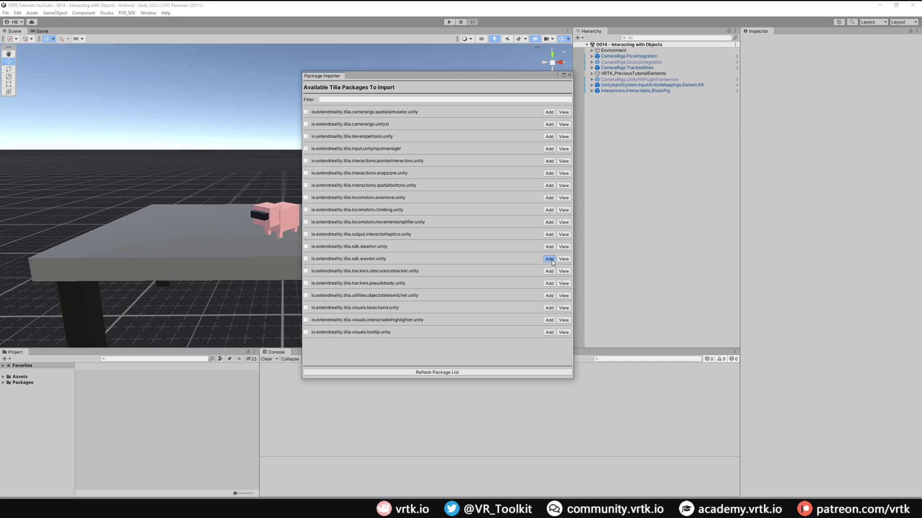
left_click(550, 259)
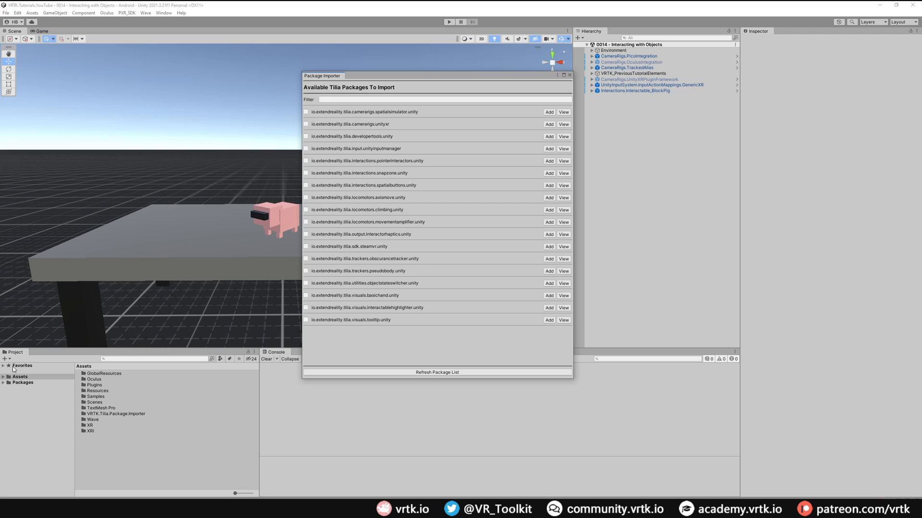
left_click(19, 376)
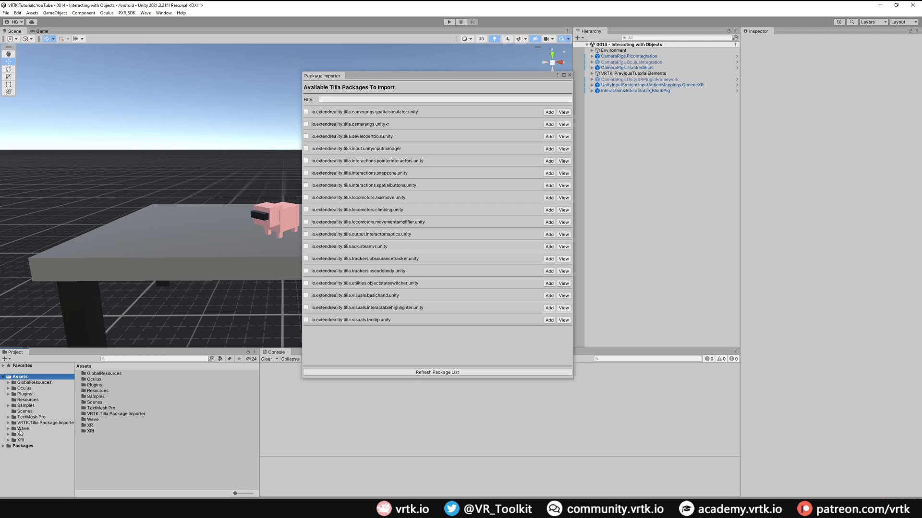
mouse_move(30, 432)
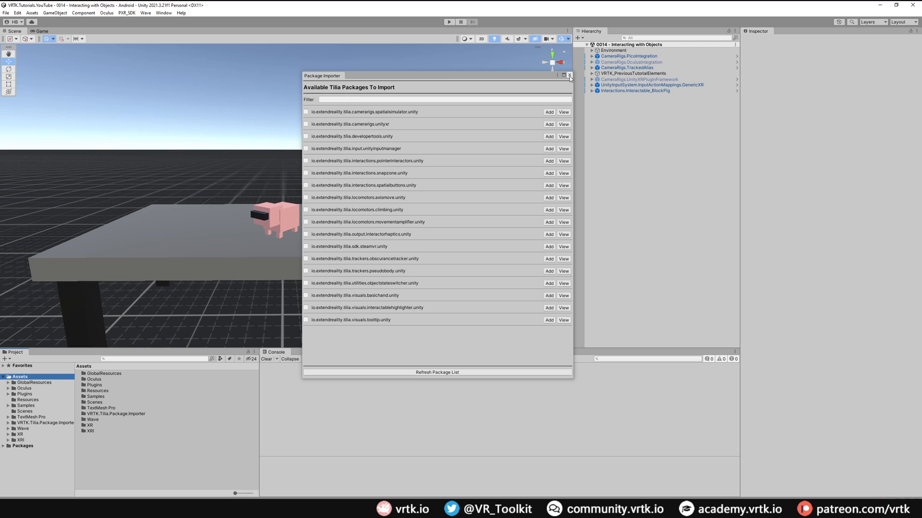
left_click(569, 75)
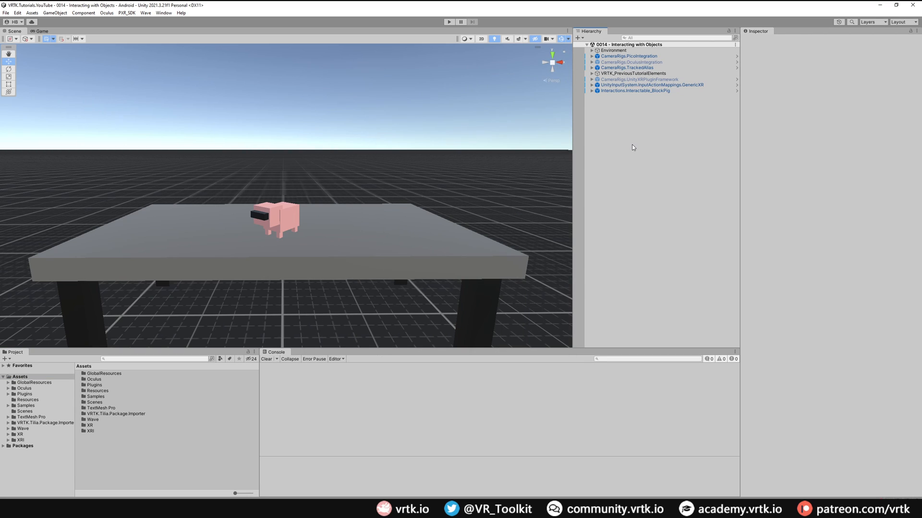
mouse_move(623, 119)
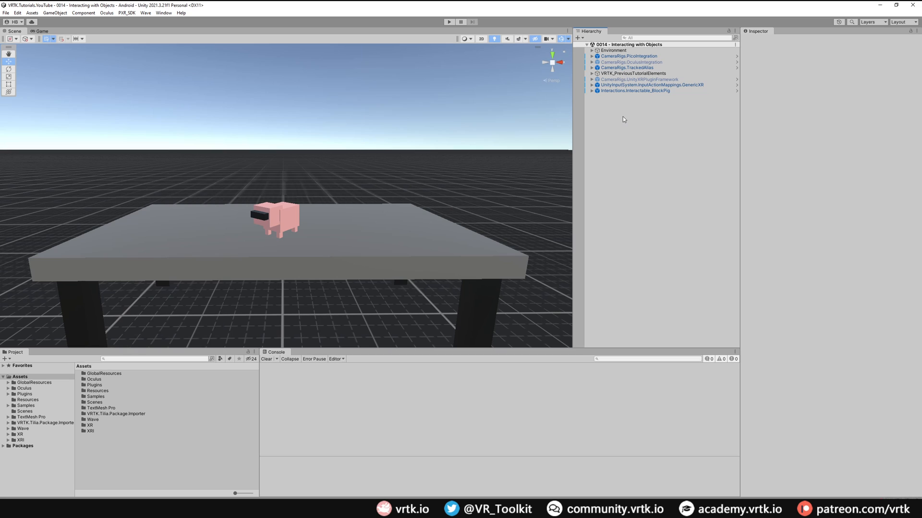
Create a CameraRigs.WaveXR prefab in the Hierarchy from Tilia > Prefabs > CameraRigs
right_click(623, 119)
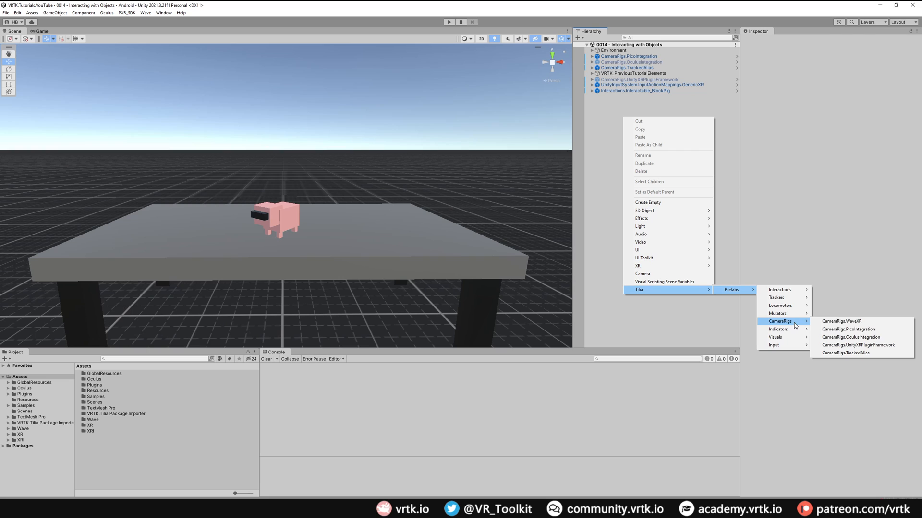
mouse_move(841, 320)
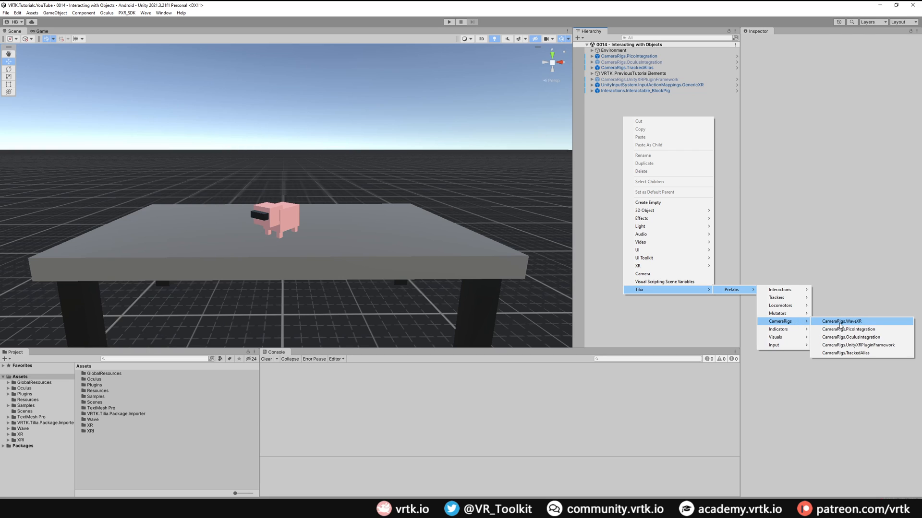
left_click(841, 321)
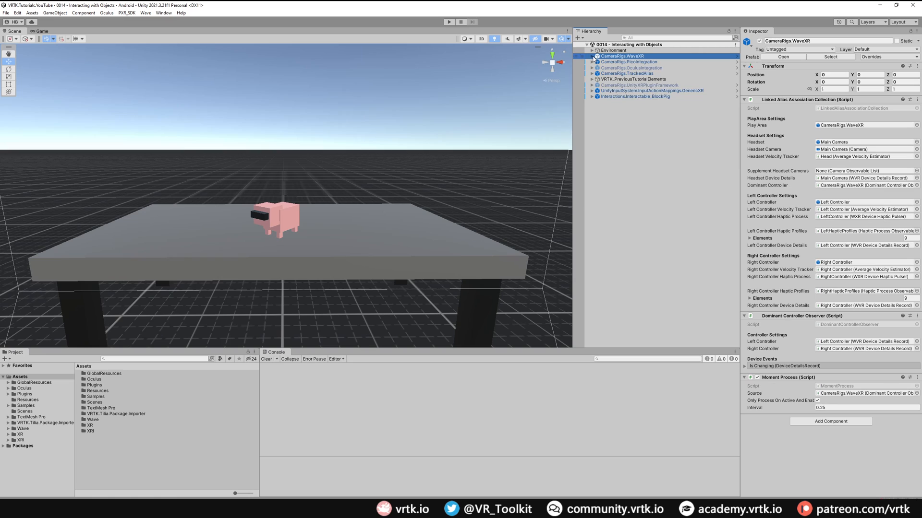
left_click(592, 55)
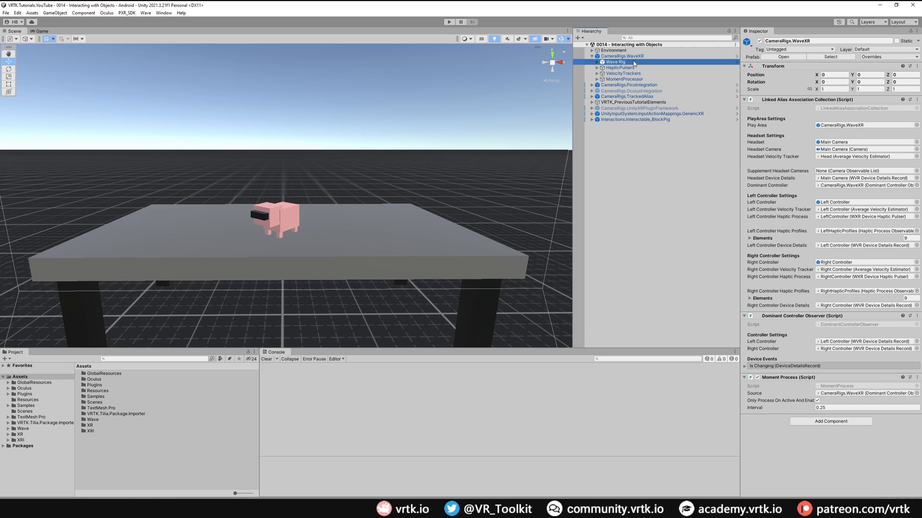
Expand Wave Rig and Camera Offset to reveal Main Camera, Left and Right Controller
left_click(616, 61)
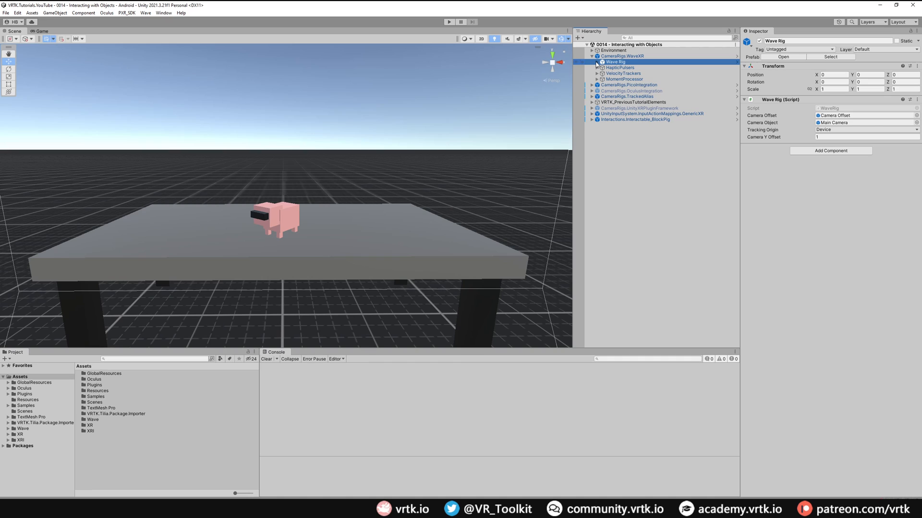
left_click(596, 62)
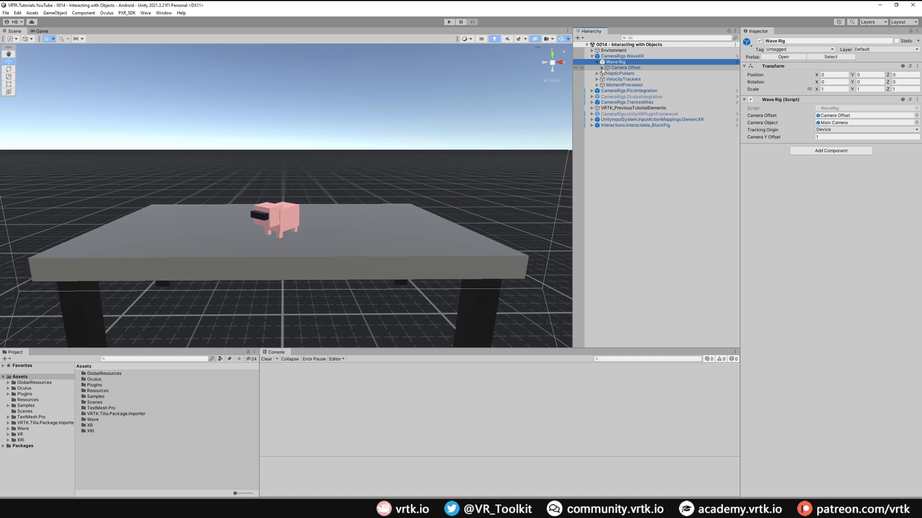
left_click(602, 67)
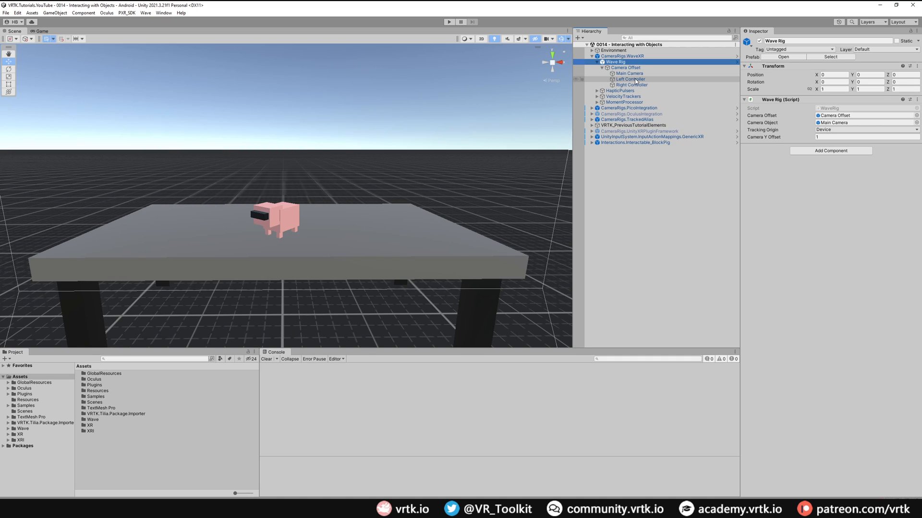
mouse_move(646, 82)
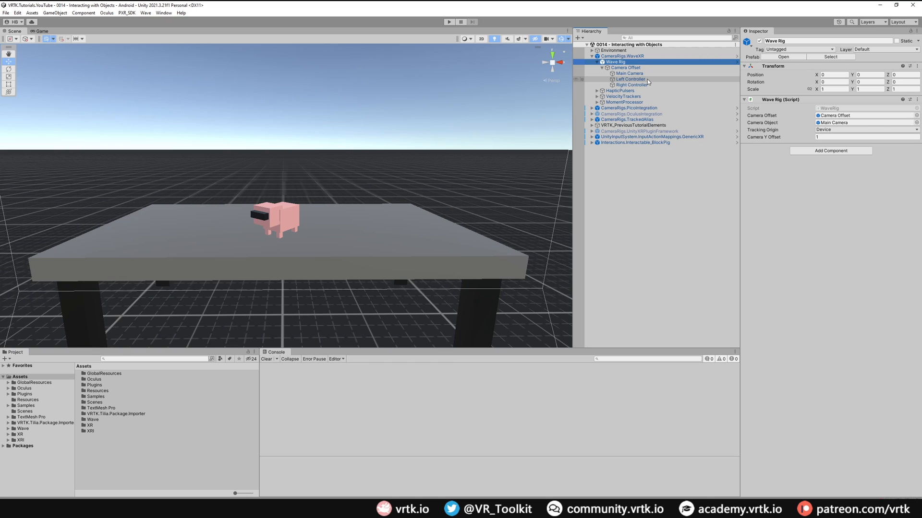
left_click(629, 79)
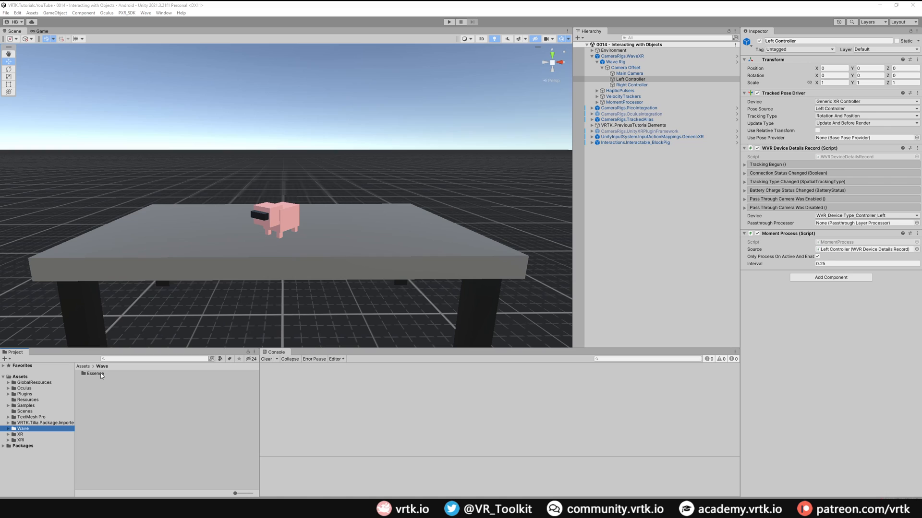
Place WaveLeftController and WaveRightController prefabs under the rig's Left and Right Controllers
double_click(95, 374)
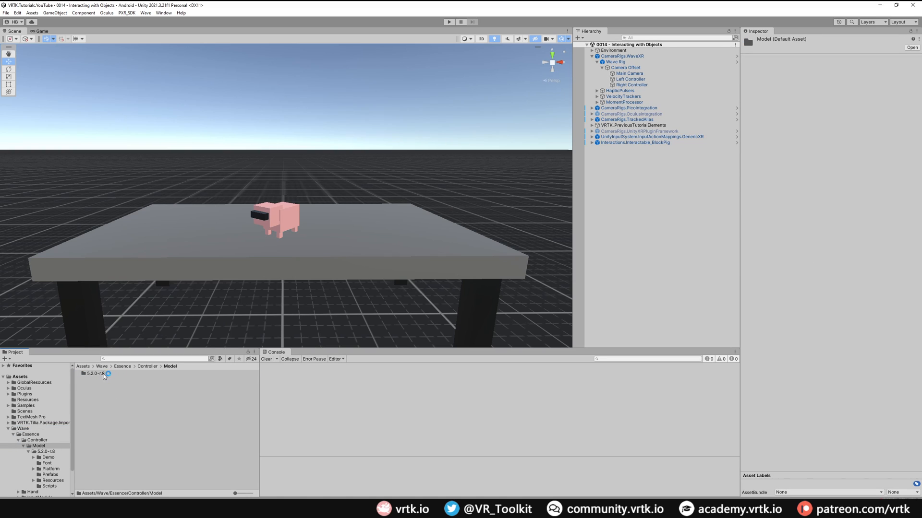
double_click(95, 375)
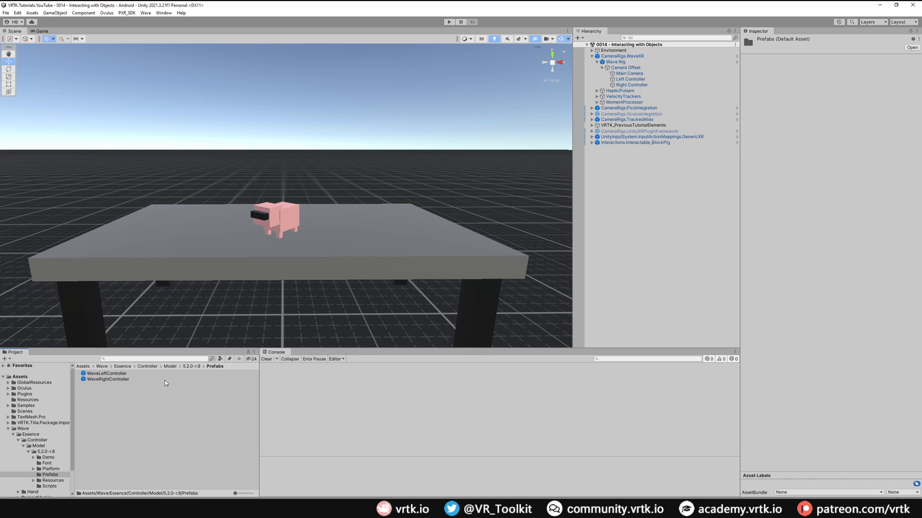
mouse_move(132, 386)
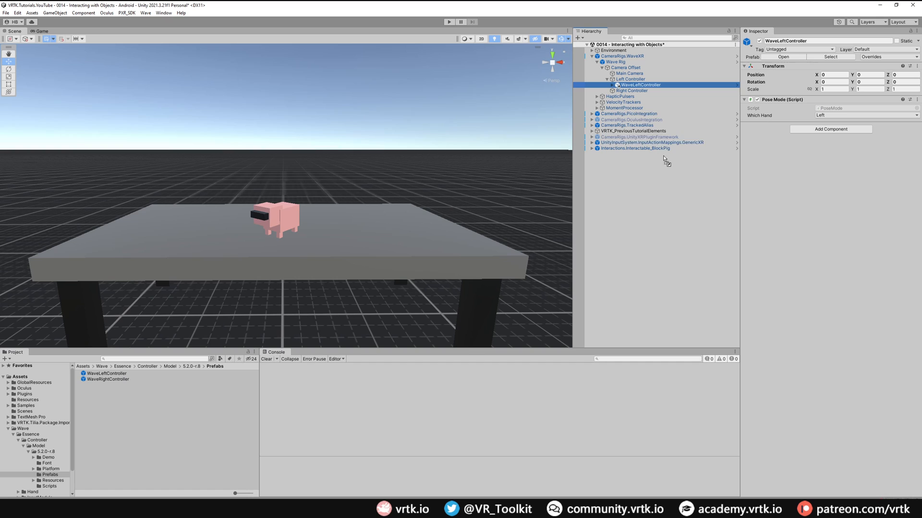
left_click(639, 96)
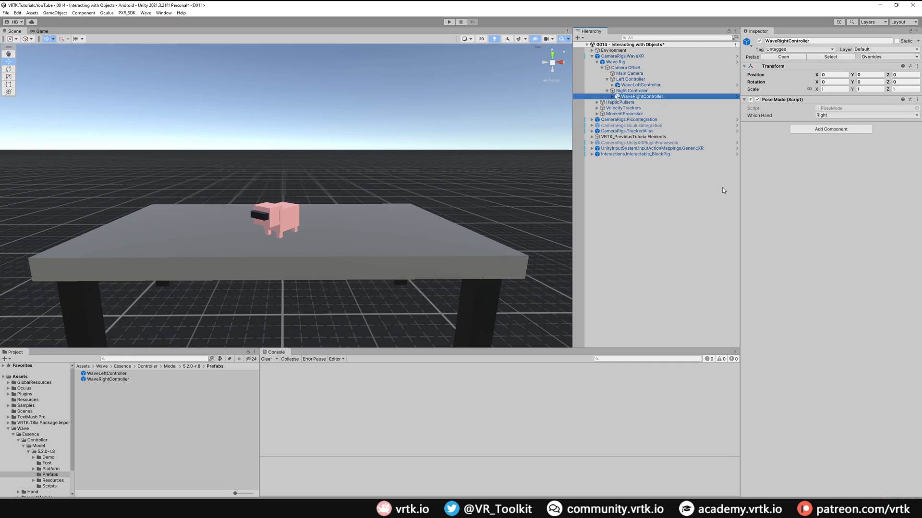
mouse_move(592, 56)
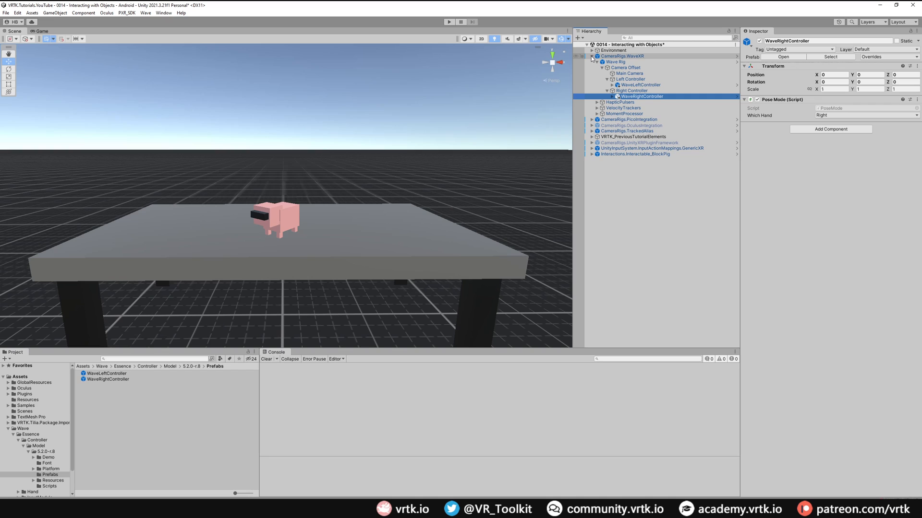
left_click(591, 56)
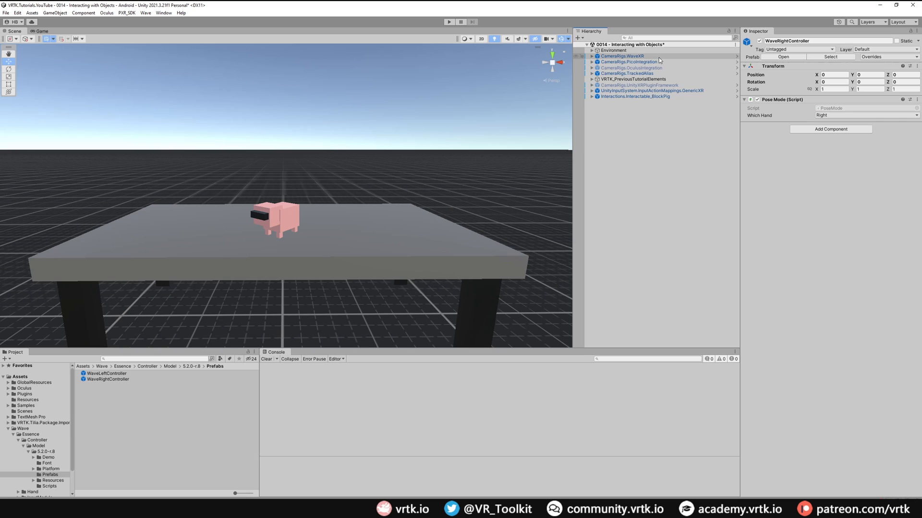
Assign CameraRigs.WaveXR to a fourth TrackedAlias Elements slot and deactivate CameraRigs.PicoIntegration
left_click(626, 73)
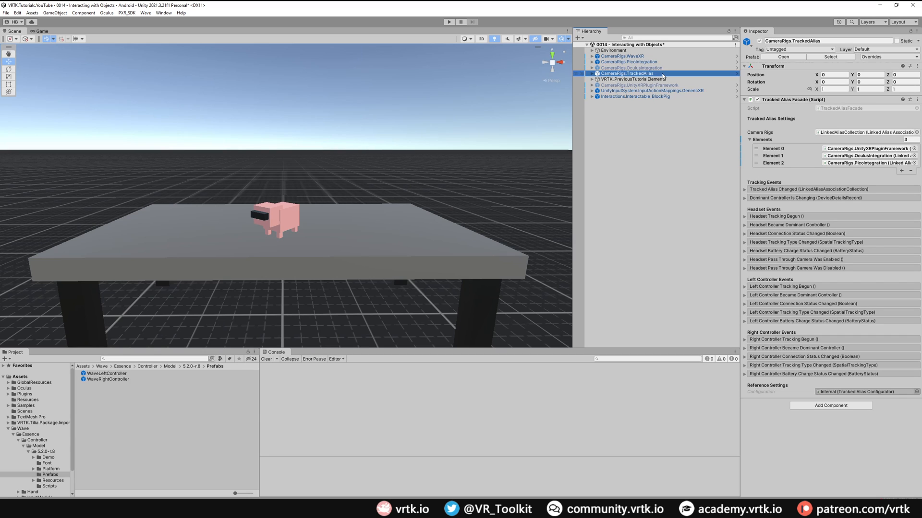
left_click(901, 171)
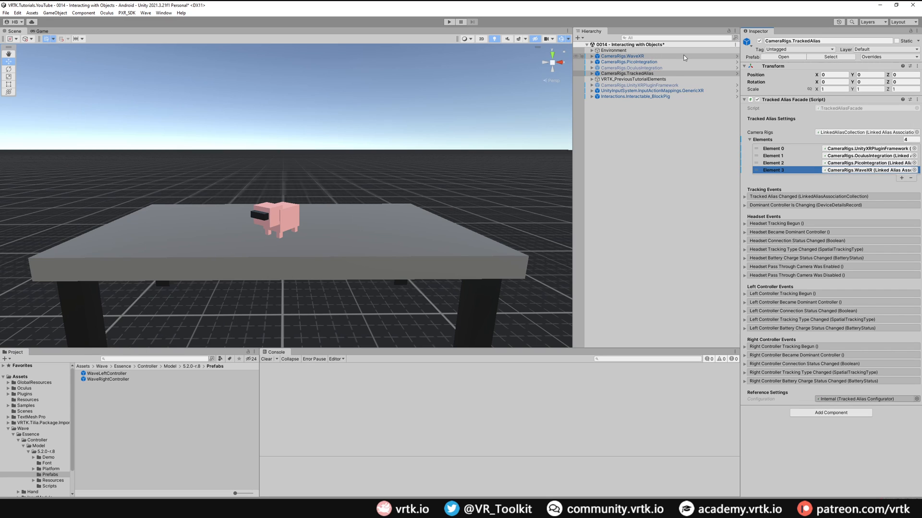
left_click(628, 61)
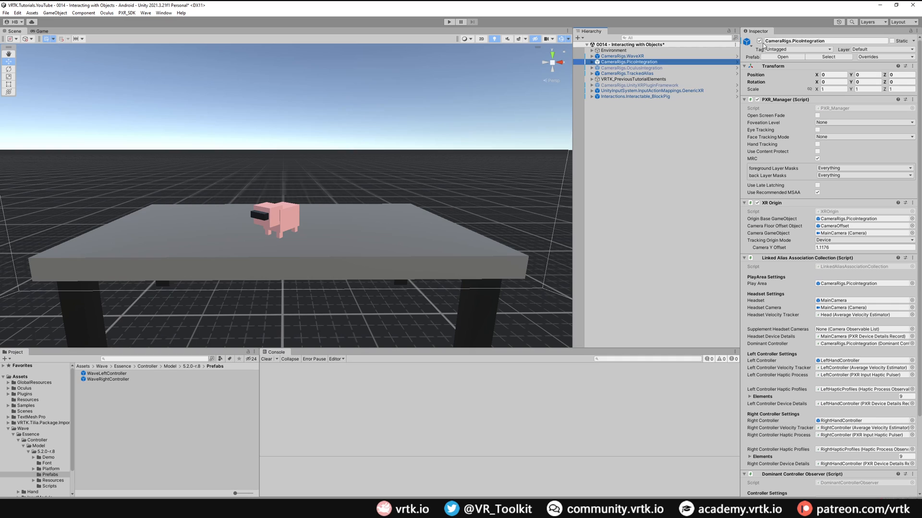
left_click(593, 62)
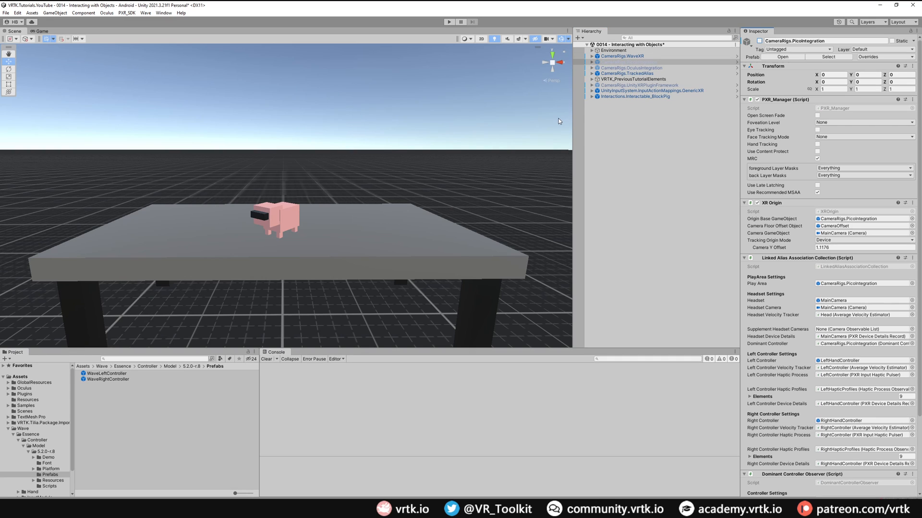
left_click(621, 55)
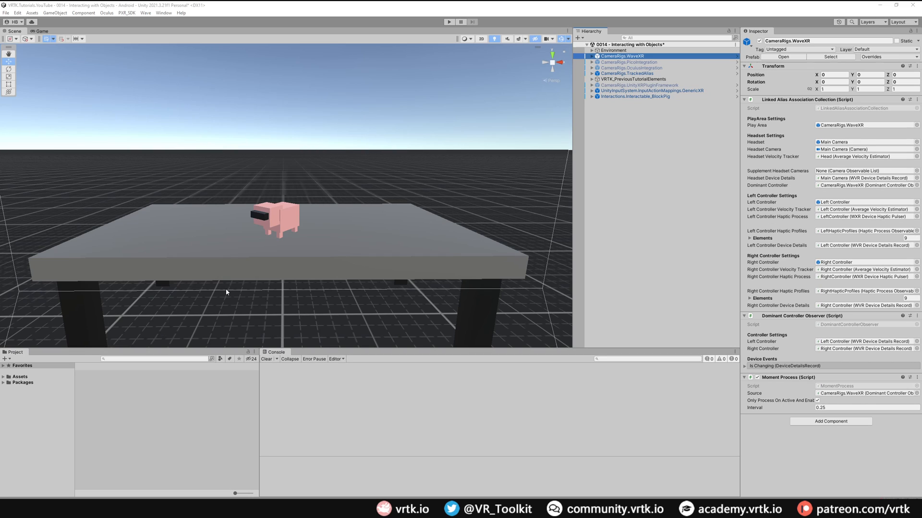
mouse_move(247, 279)
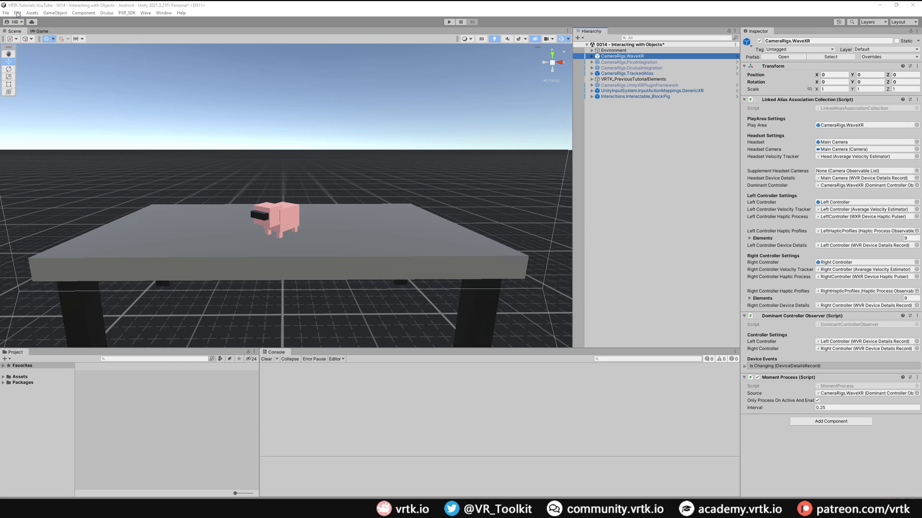
Tick WaveXR in XR Plug-in Management and show the WaveXRSettings page
left_click(17, 13)
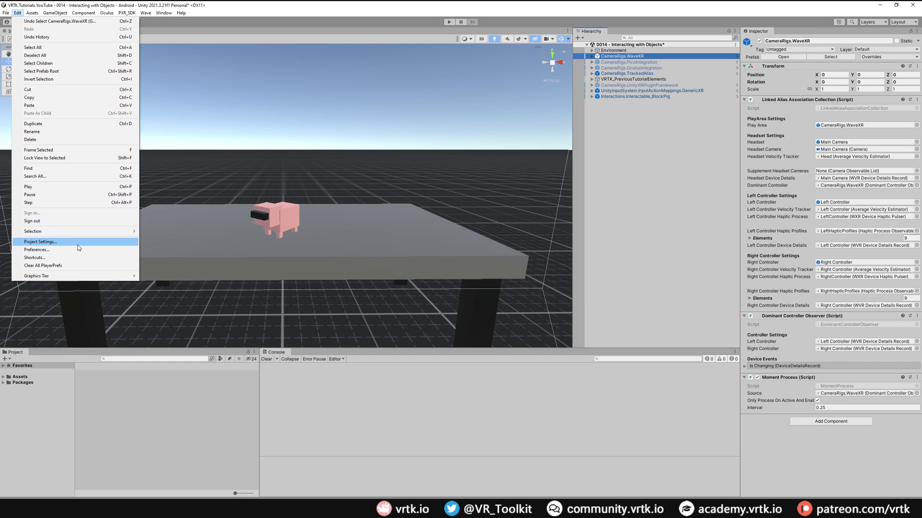
left_click(39, 242)
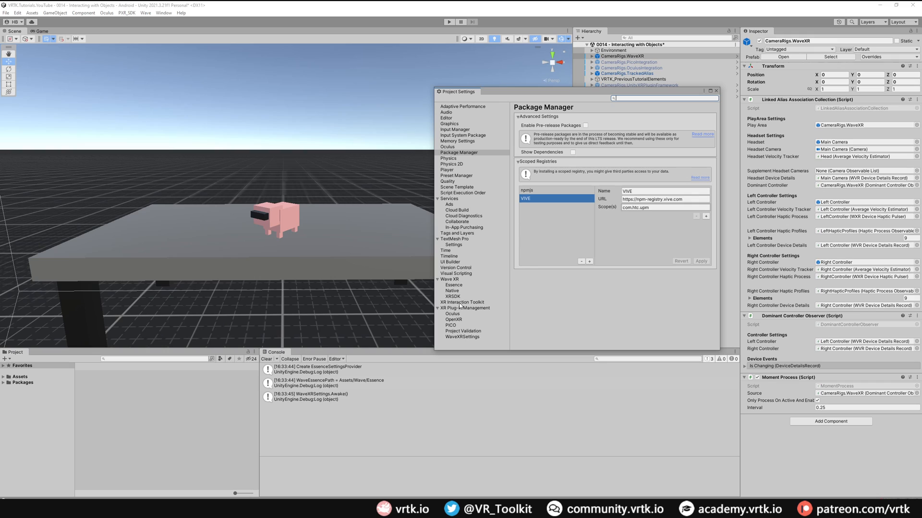
left_click(464, 307)
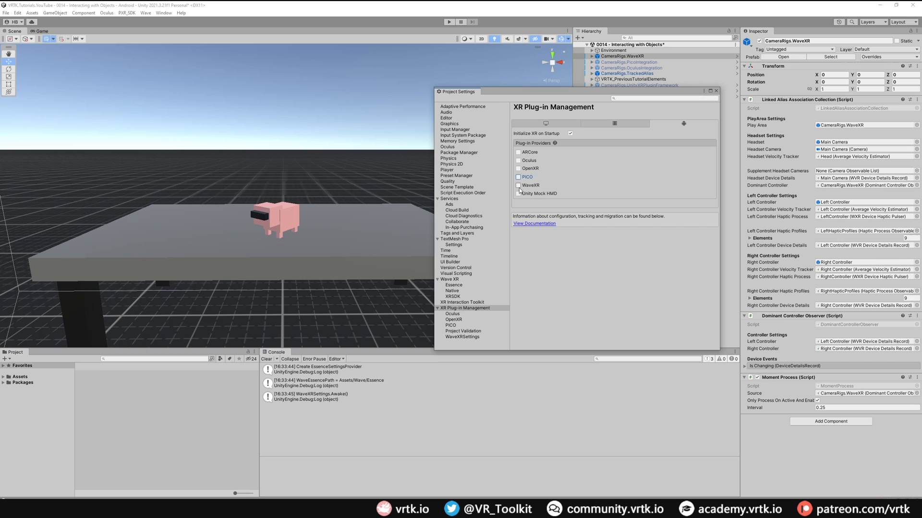
left_click(518, 185)
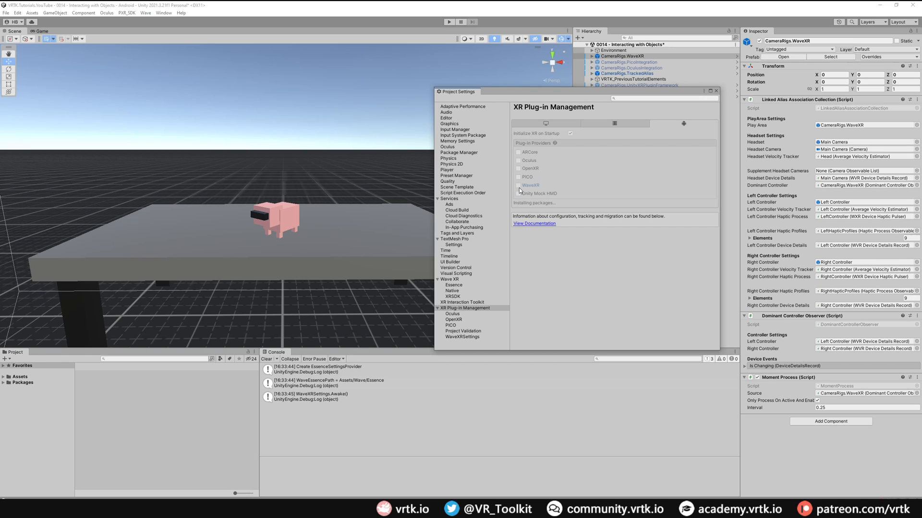
left_click(517, 185)
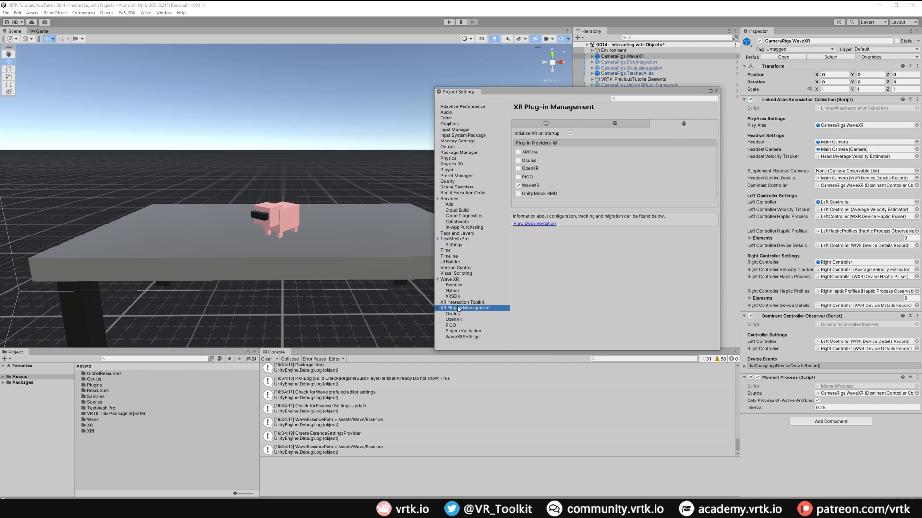
mouse_move(463, 340)
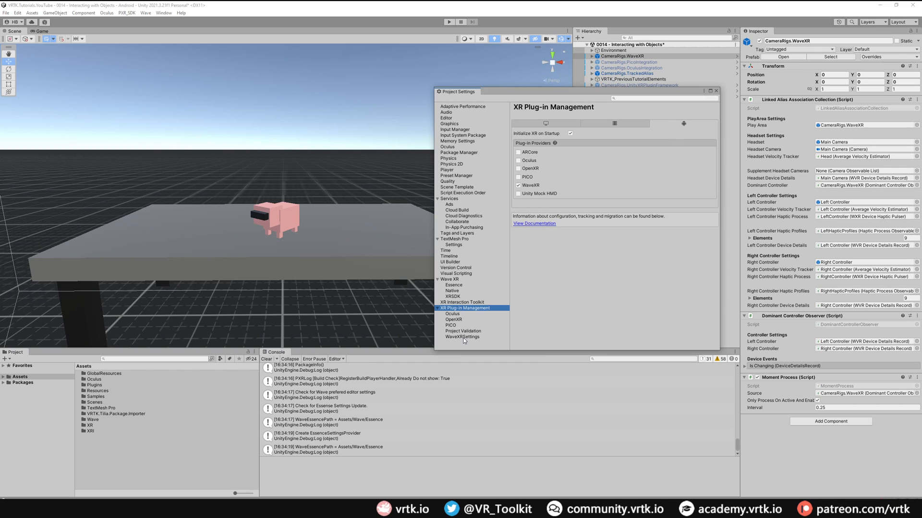
left_click(462, 337)
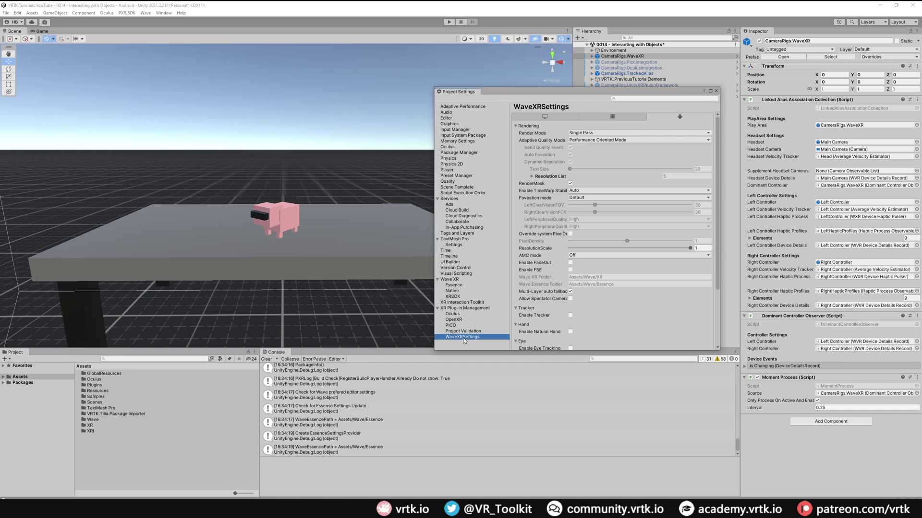
mouse_move(536, 330)
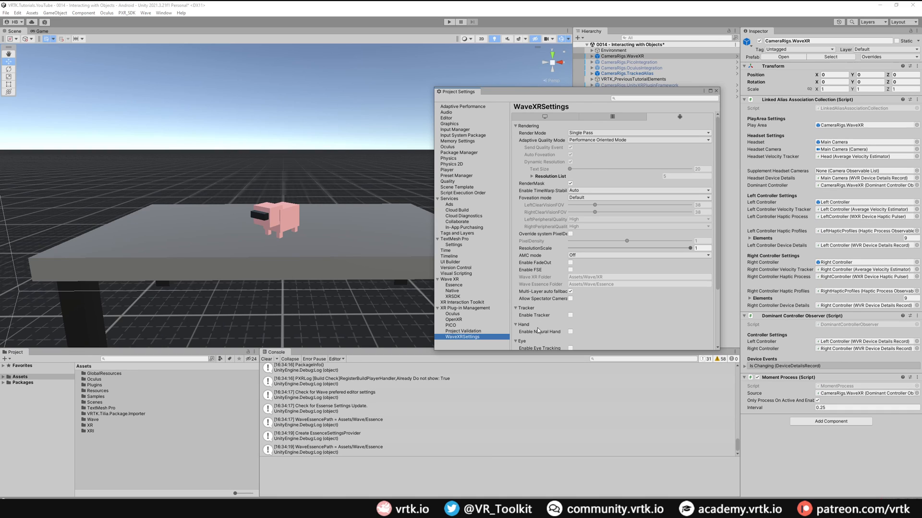
mouse_move(534, 333)
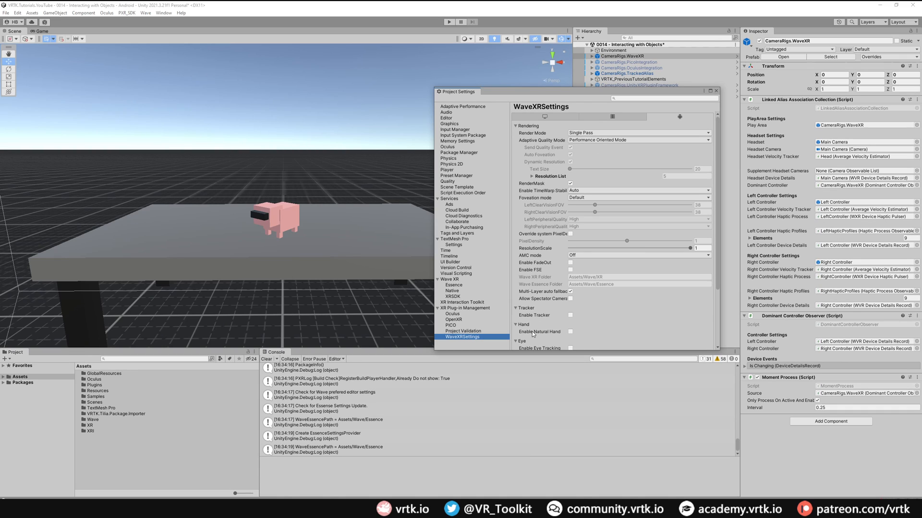
mouse_move(462, 160)
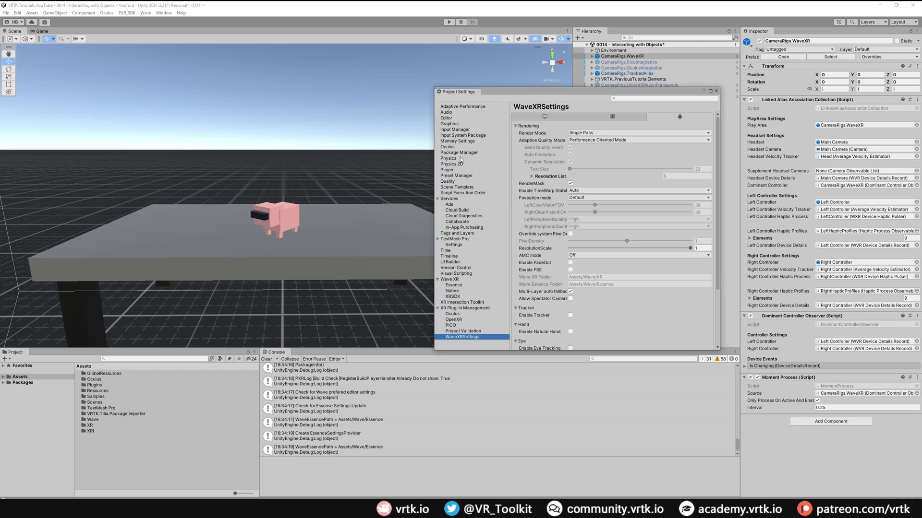
In Player settings untick Auto Graphics API with OpenGLES3 above Vulkan, review IL2CPP/ARM64, close settings
left_click(446, 169)
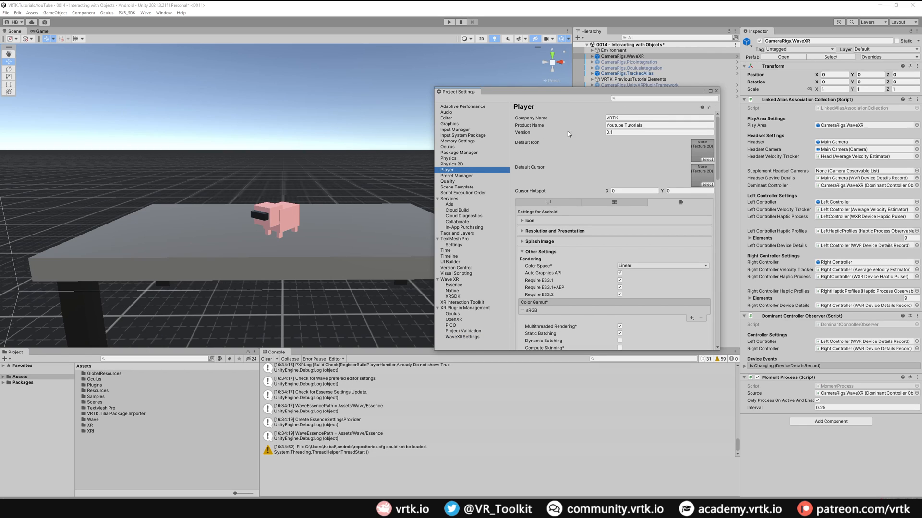
scroll("down", 3)
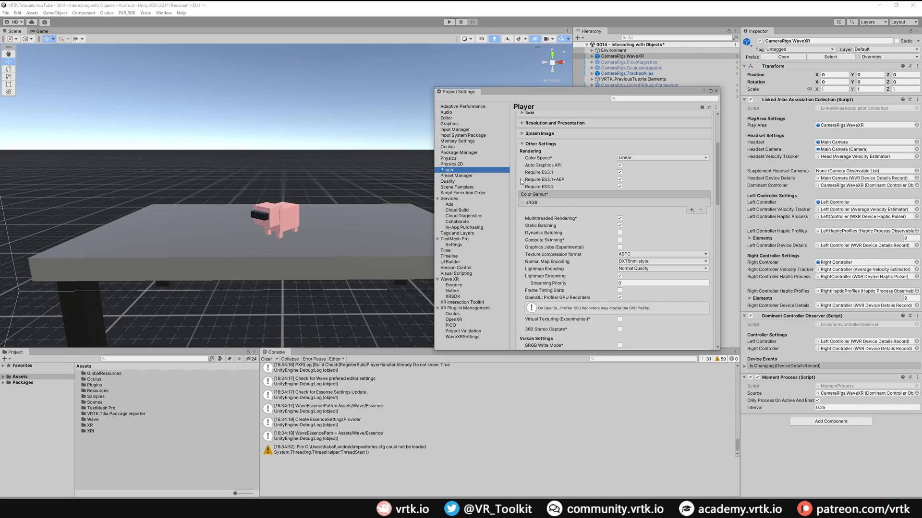
mouse_move(544, 167)
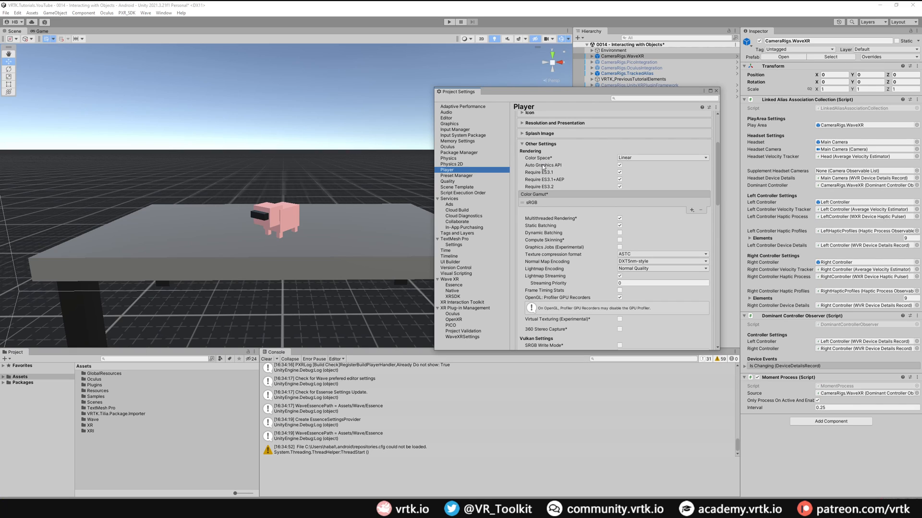
left_click(619, 165)
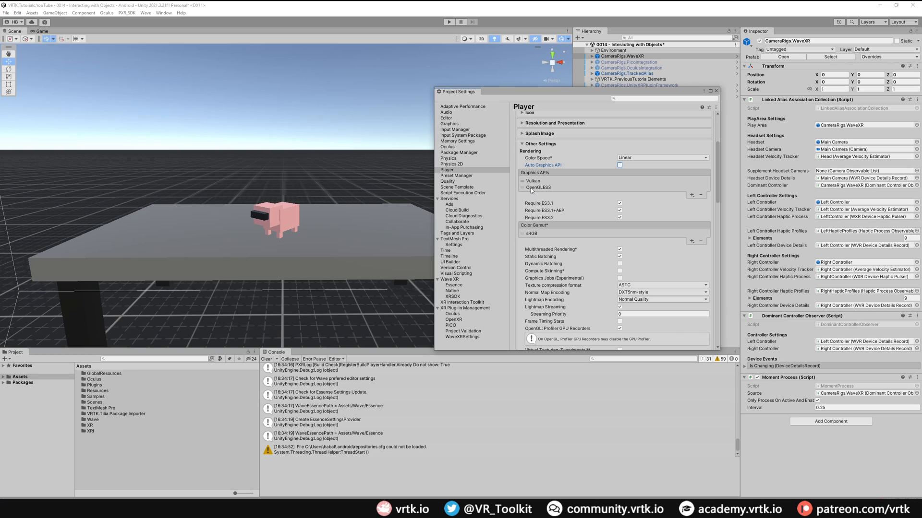
mouse_move(534, 188)
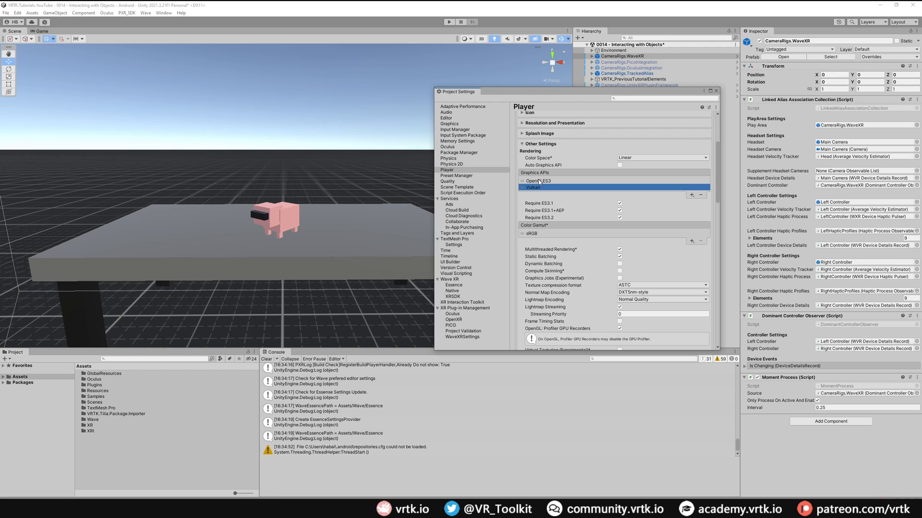
mouse_move(525, 212)
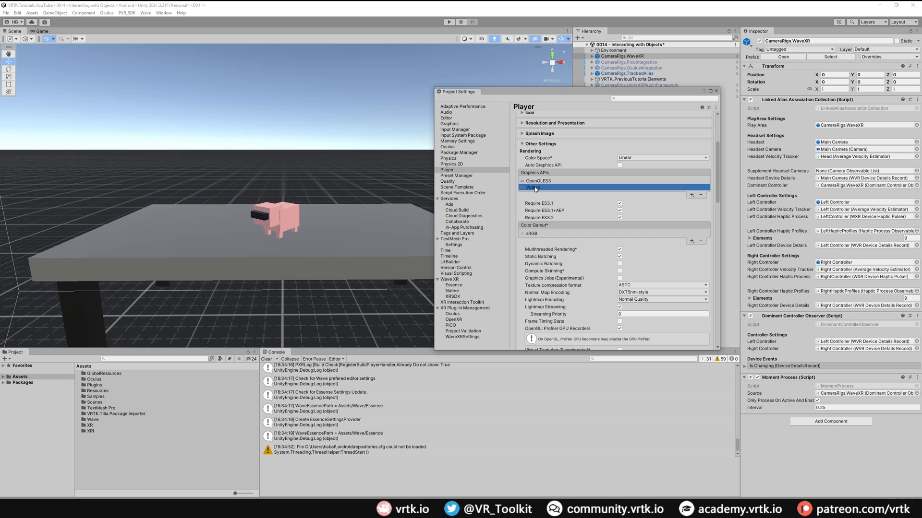
mouse_move(541, 194)
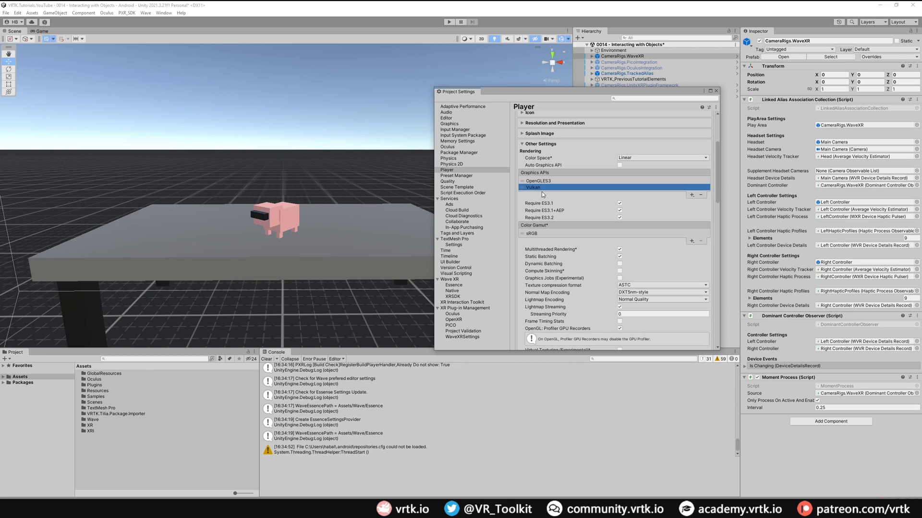
mouse_move(557, 203)
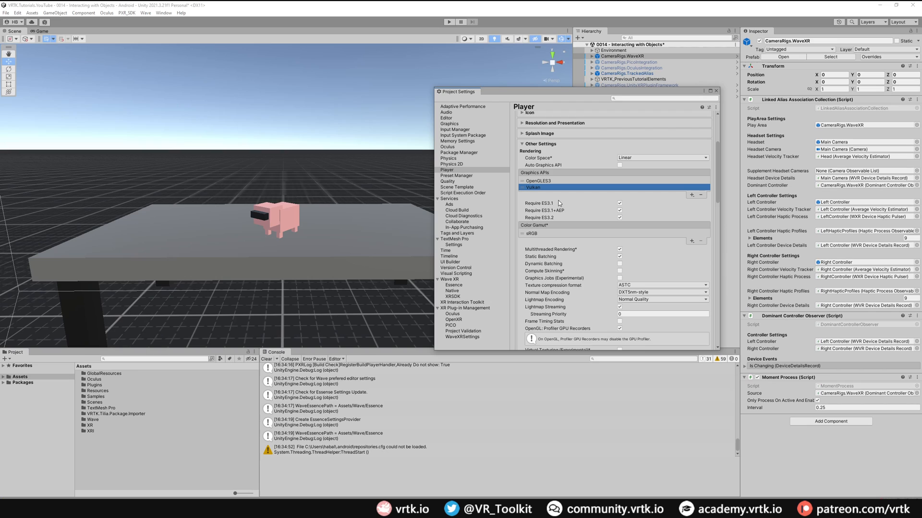
scroll("down", 3)
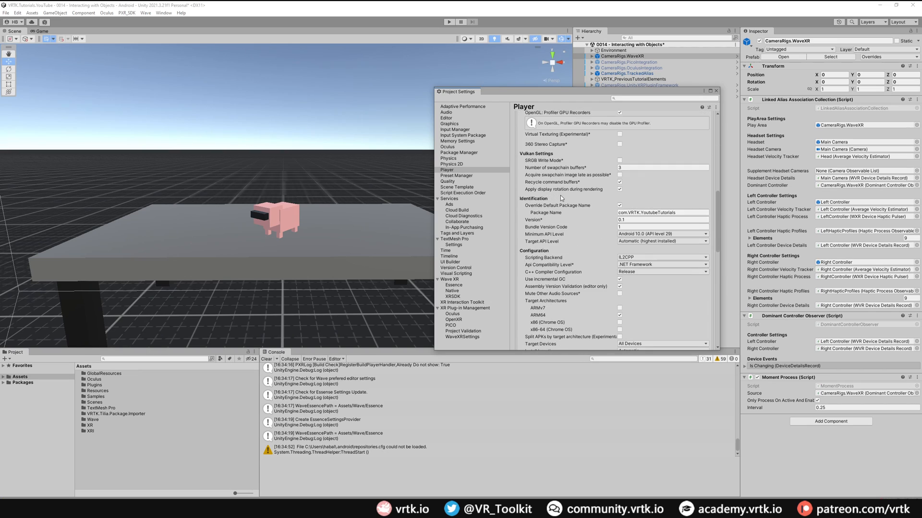
scroll("down", 3)
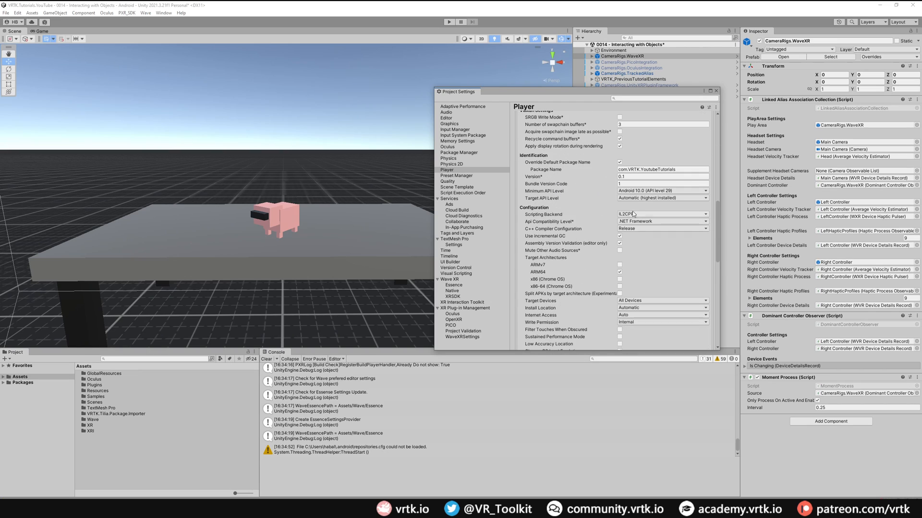
mouse_move(567, 235)
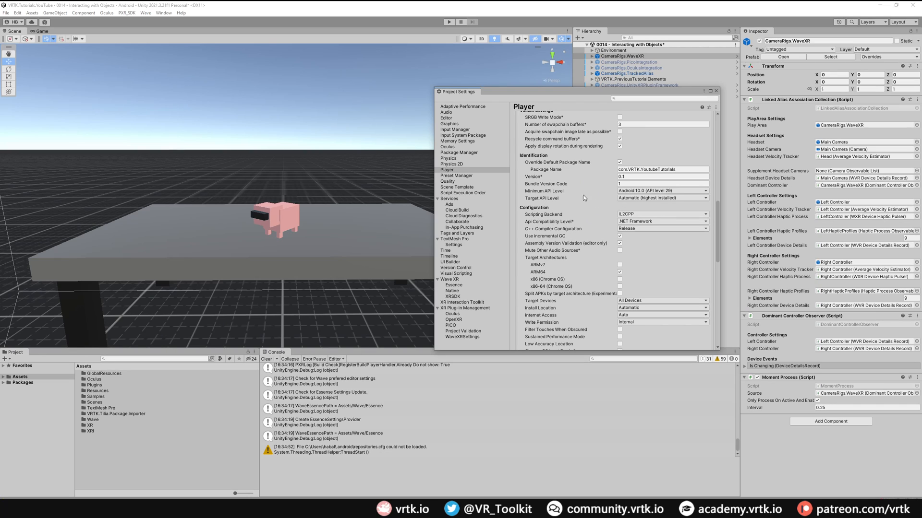
mouse_move(534, 230)
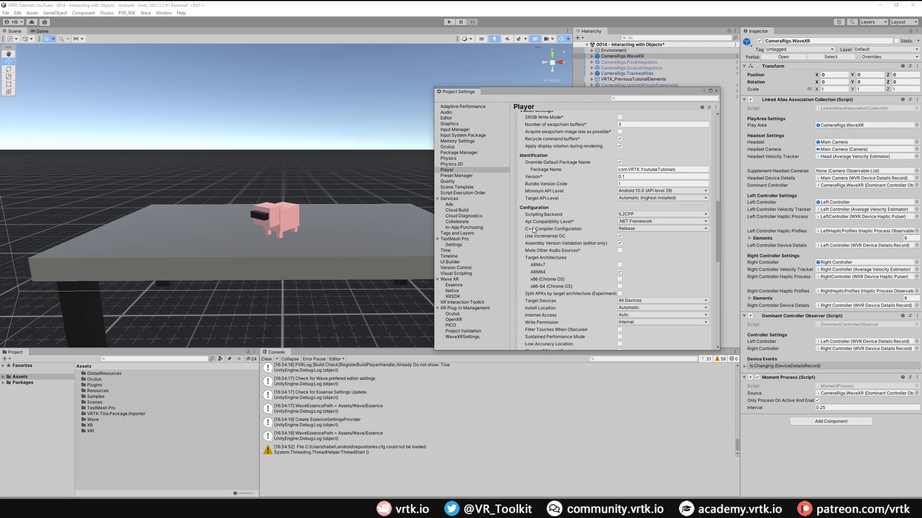
mouse_move(506, 285)
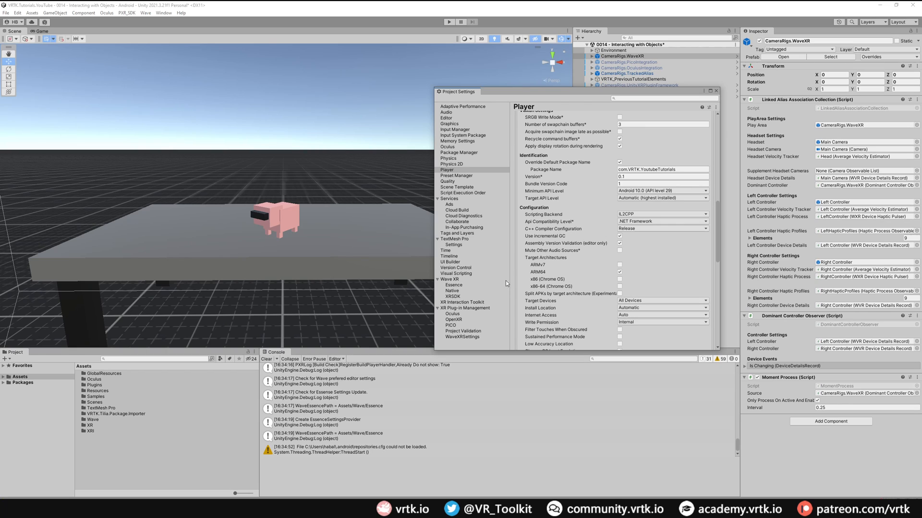
mouse_move(534, 269)
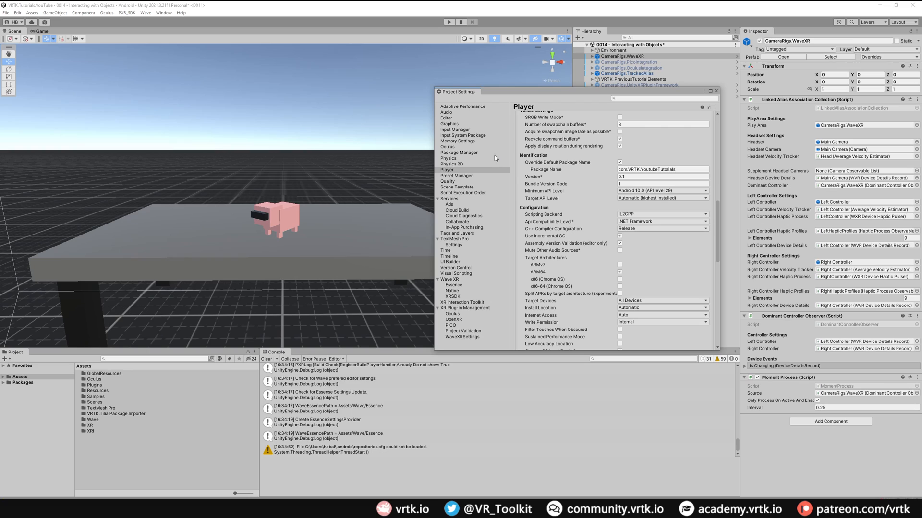
left_click(715, 91)
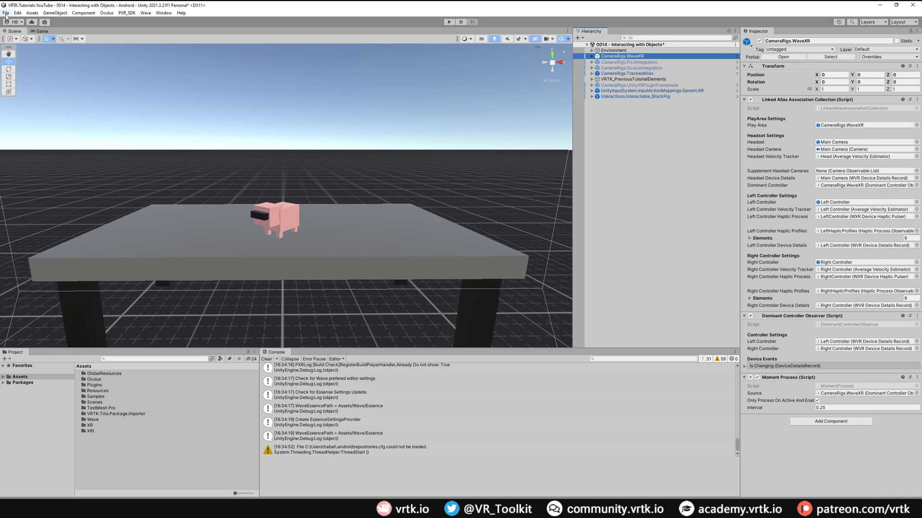
Set the Build Settings Run Device to the connected HTC VIVE XR Series headset
left_click(6, 12)
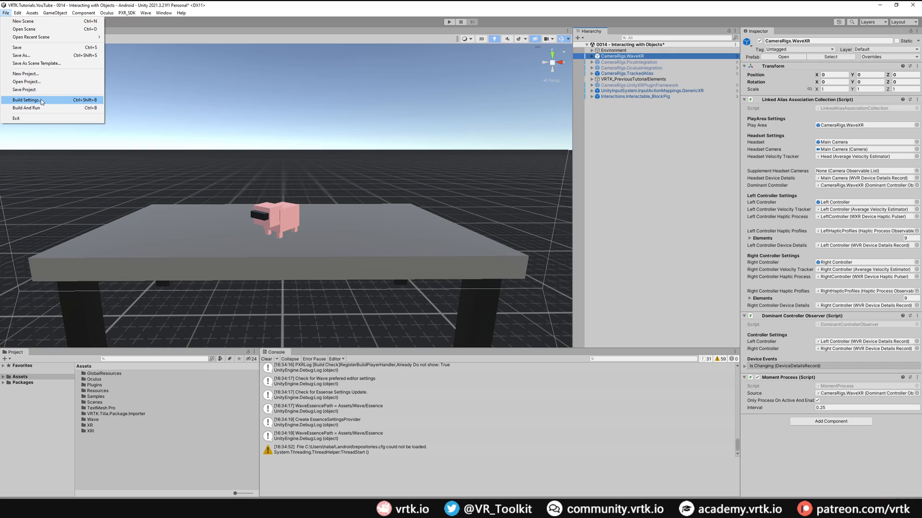
left_click(26, 100)
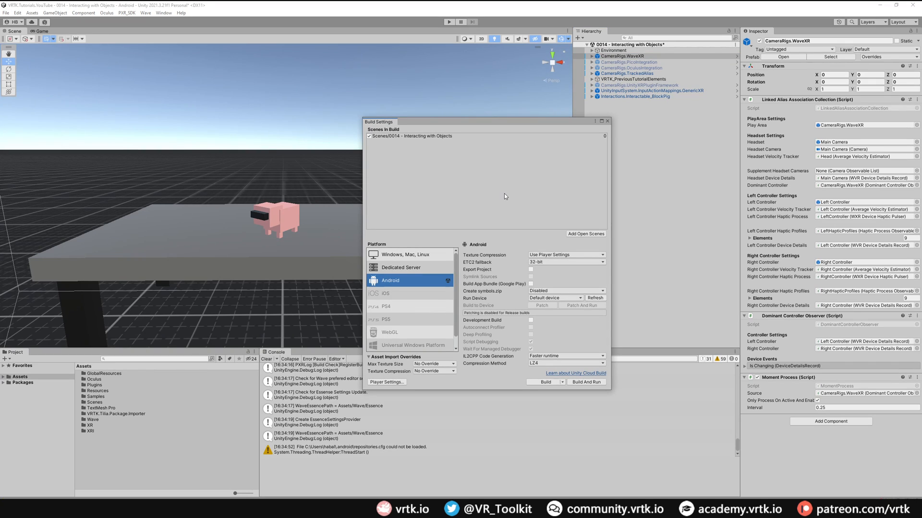
mouse_move(472, 301)
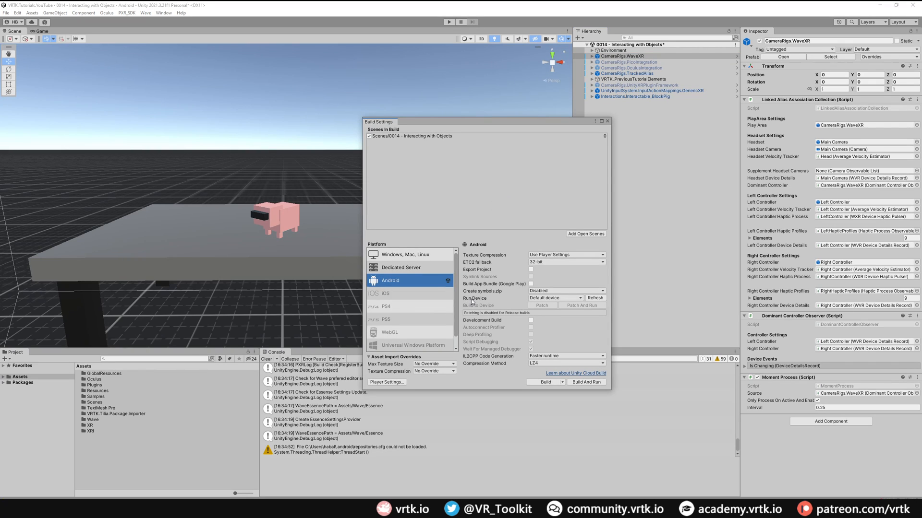
mouse_move(530, 304)
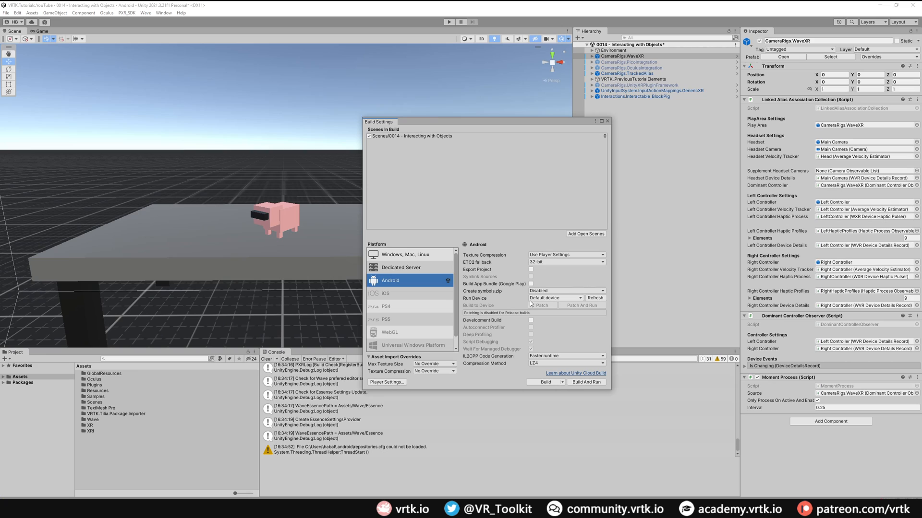
left_click(555, 298)
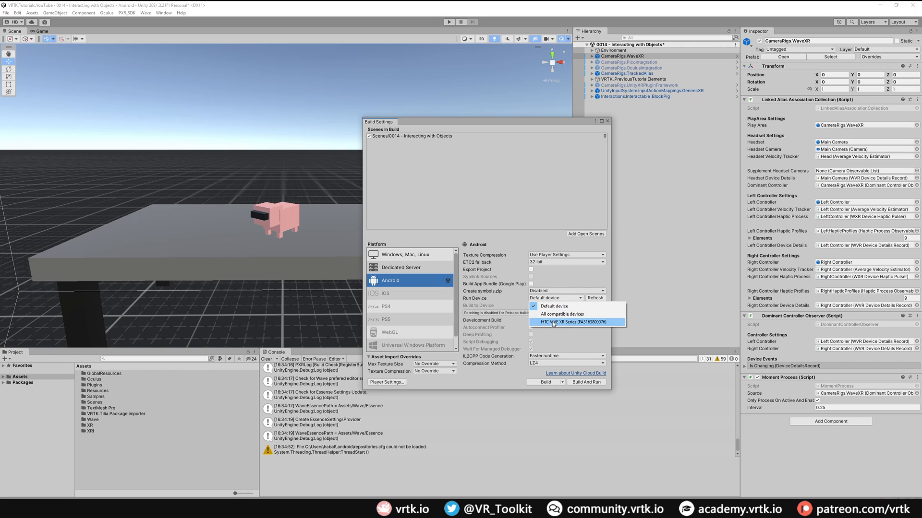
left_click(576, 323)
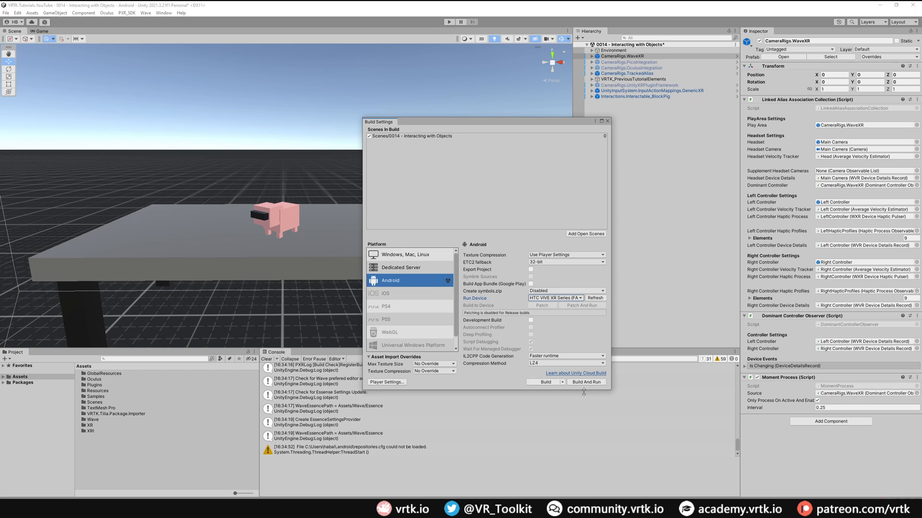
mouse_move(592, 385)
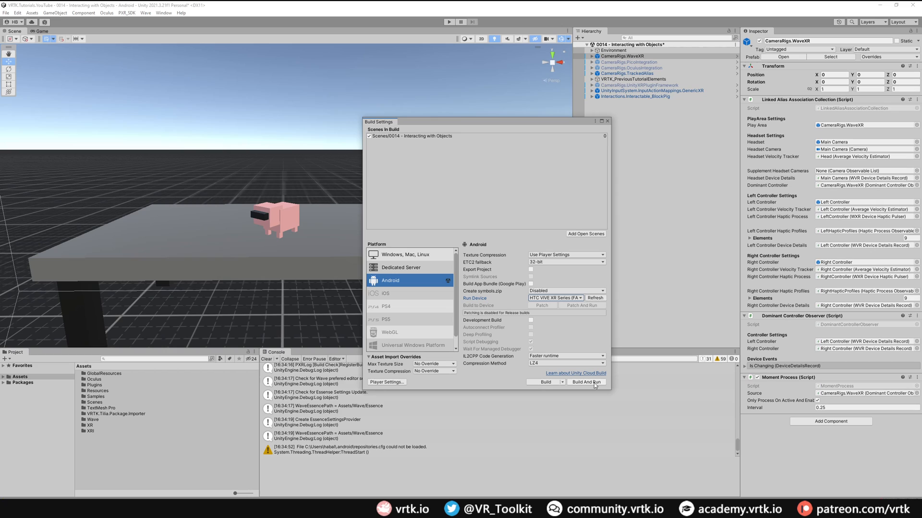
Start Build And Run, saving the apk and the modified scene
left_click(585, 382)
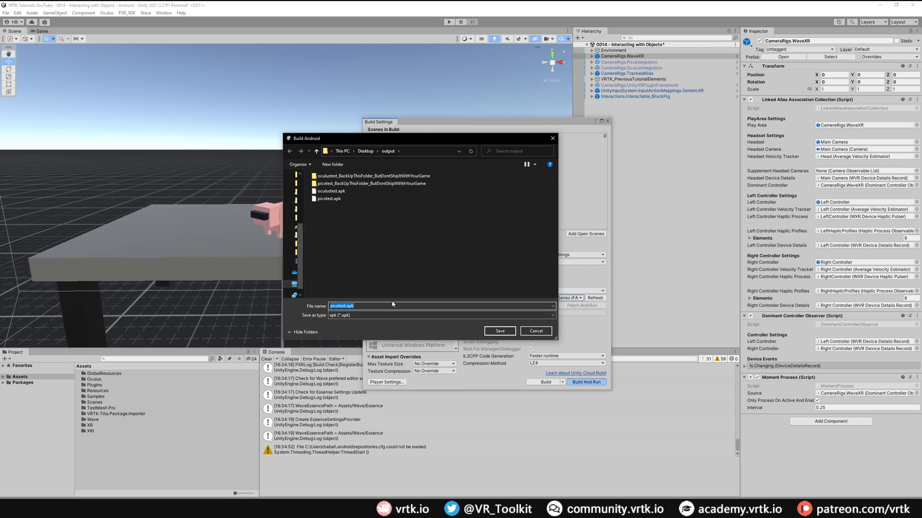
left_click(498, 332)
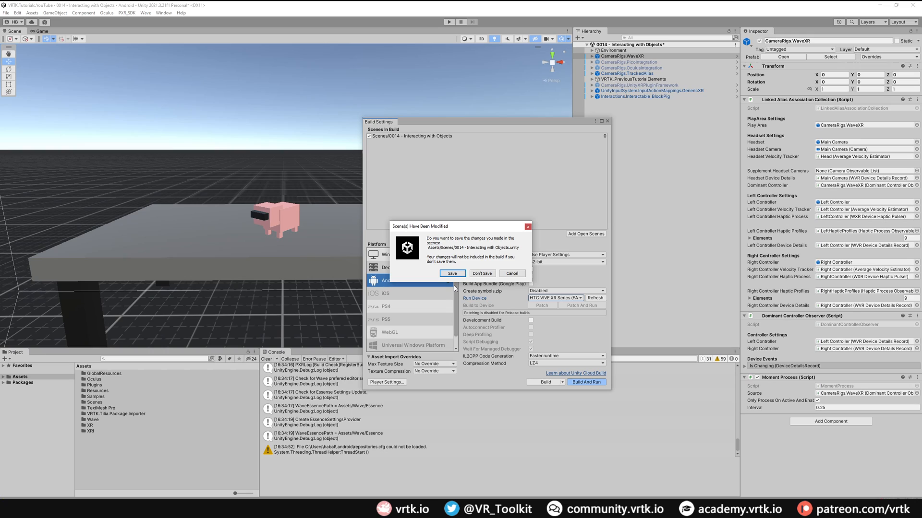
mouse_move(452, 273)
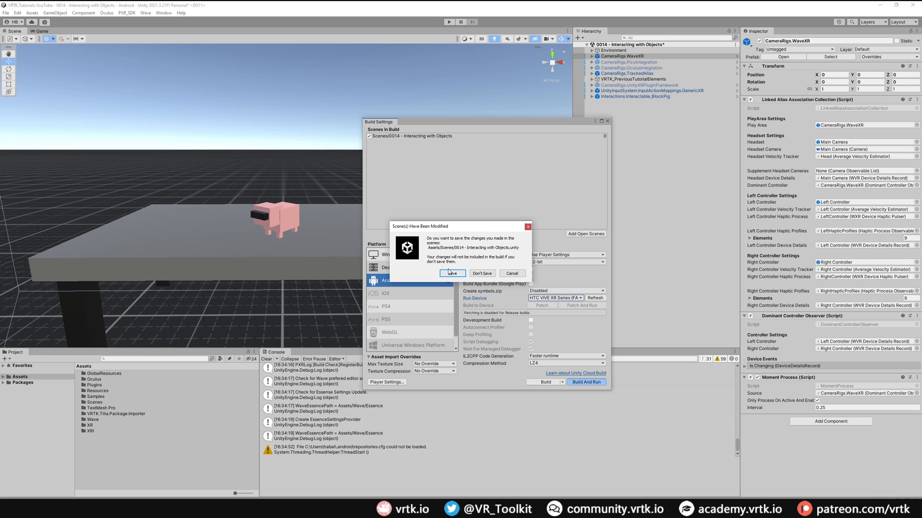
left_click(451, 273)
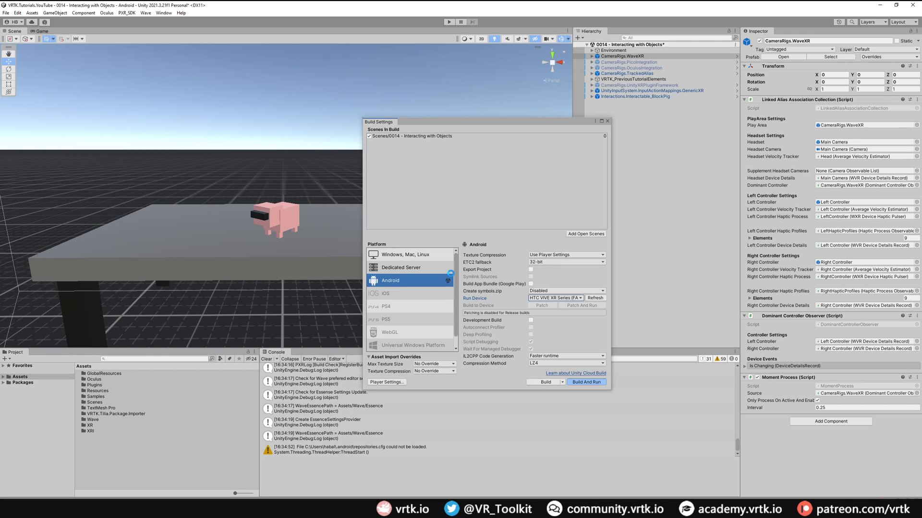
left_click(586, 382)
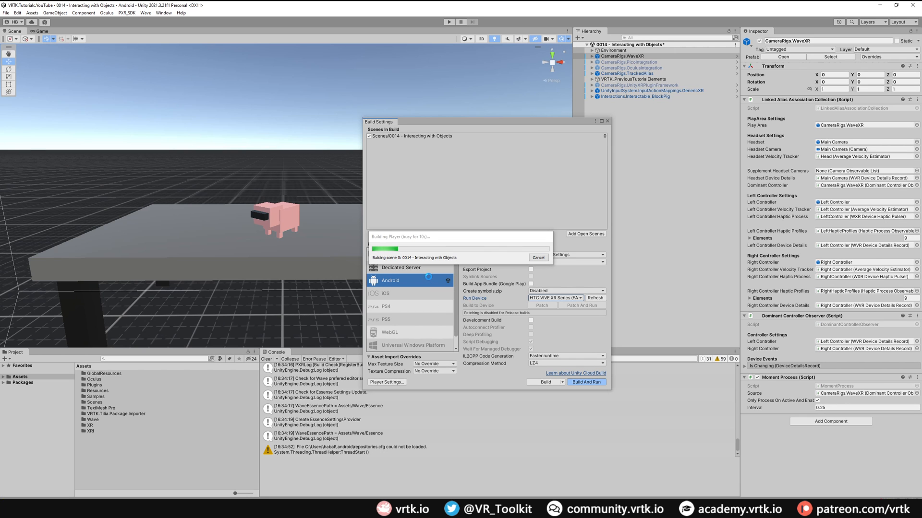
Let the build finish and run the pig-on-table scene on the Vive XR Elite headset
left_click(585, 383)
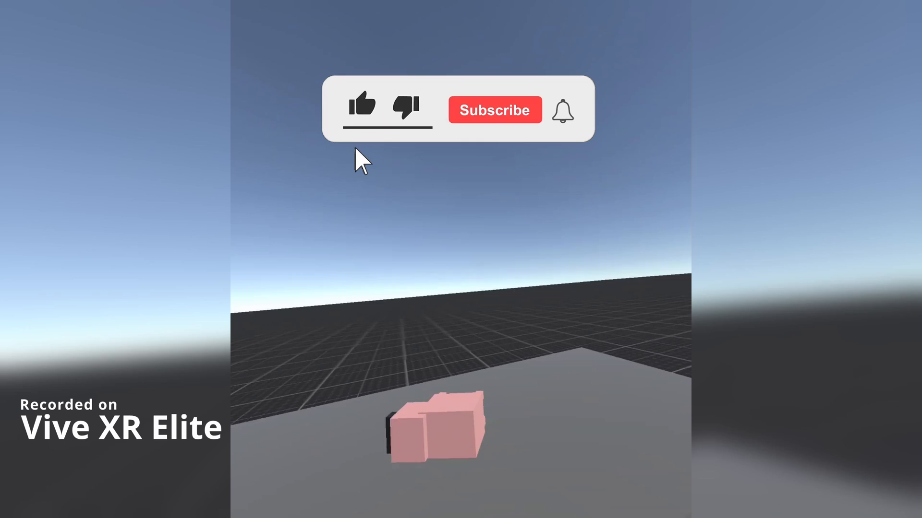
left_click(362, 106)
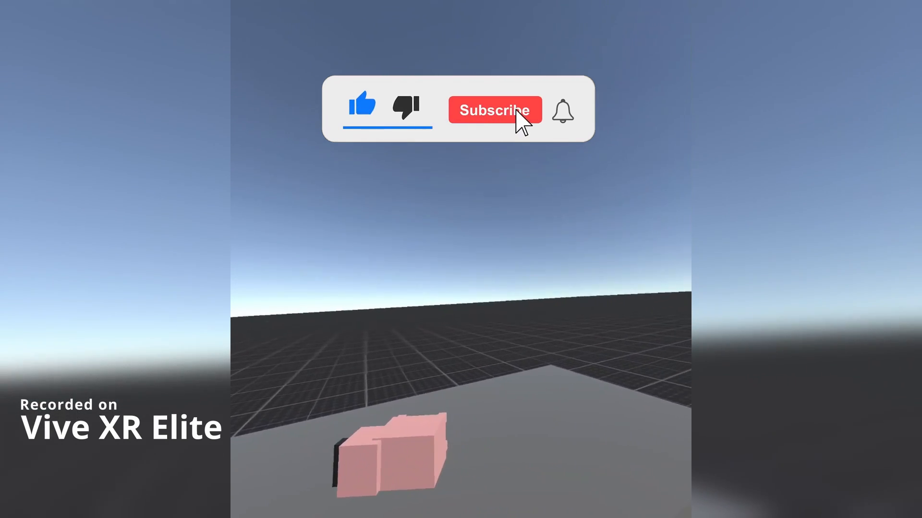
left_click(494, 109)
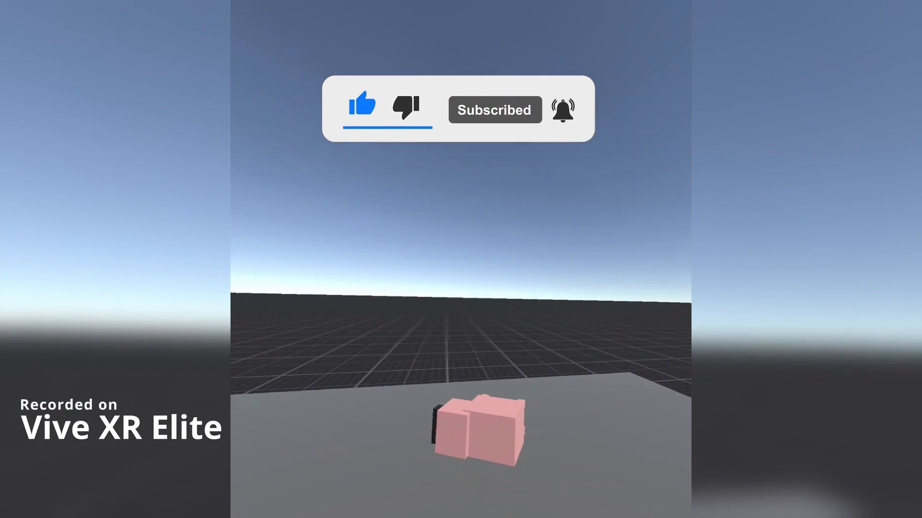